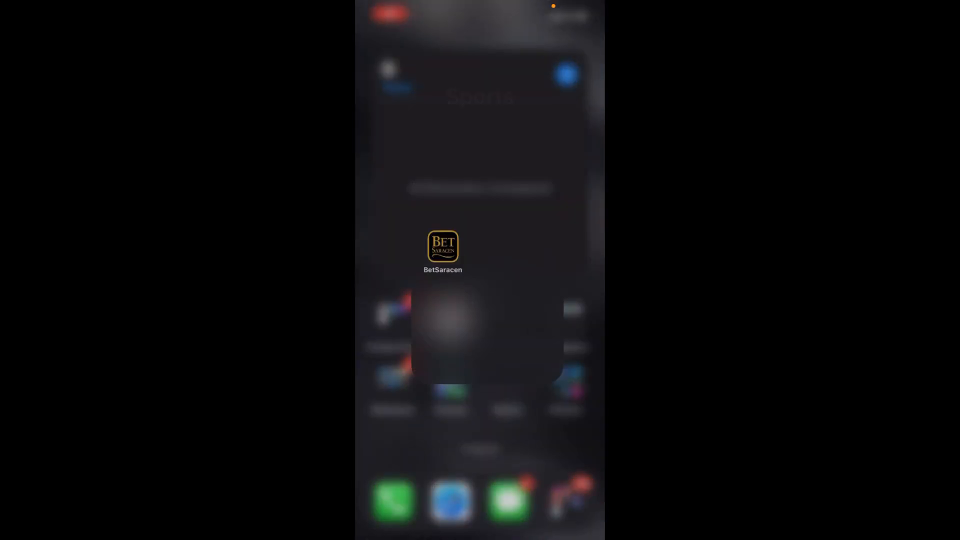
Launch BetSaracen and show today's MLB matchups under Baseball
{"action": "left_click", "coordinate": [442, 247]}
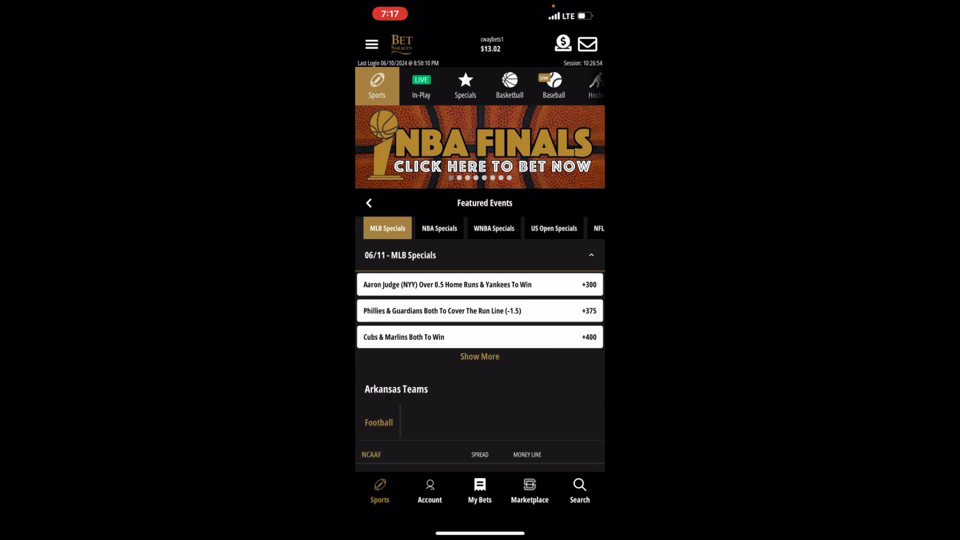
{"action": "left_click", "coordinate": [552, 85]}
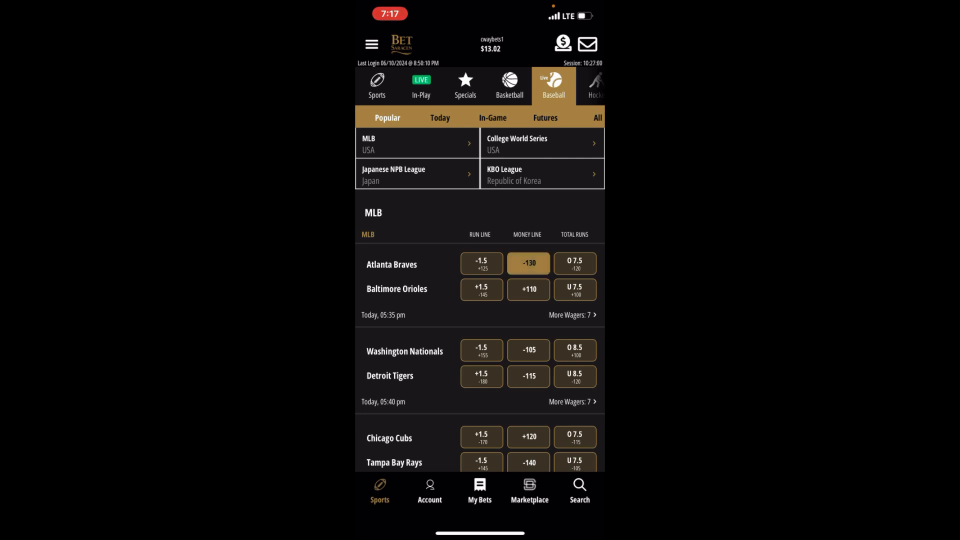
Add the Braves, Tigers and Guardians money lines plus the Phillies–Red Sox over to the betslip
{"action": "left_click", "coordinate": [528, 263]}
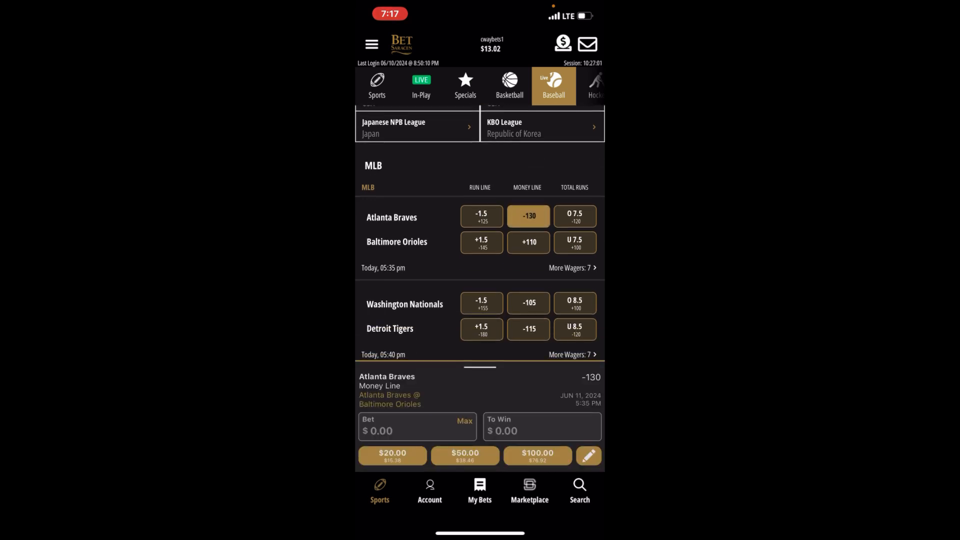
{"action": "scroll", "scroll_direction": "down", "scroll_amount": 3}
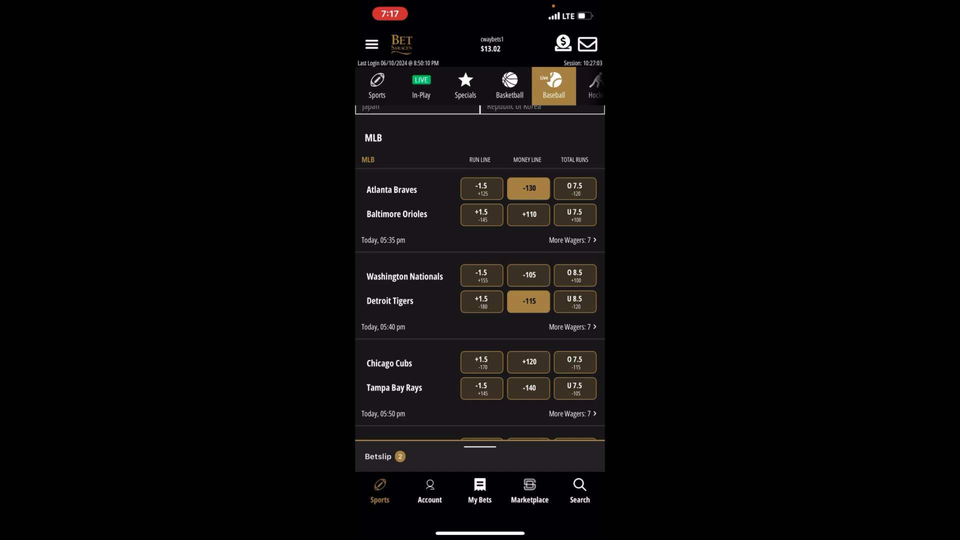
{"action": "scroll", "scroll_direction": "down", "scroll_amount": 3}
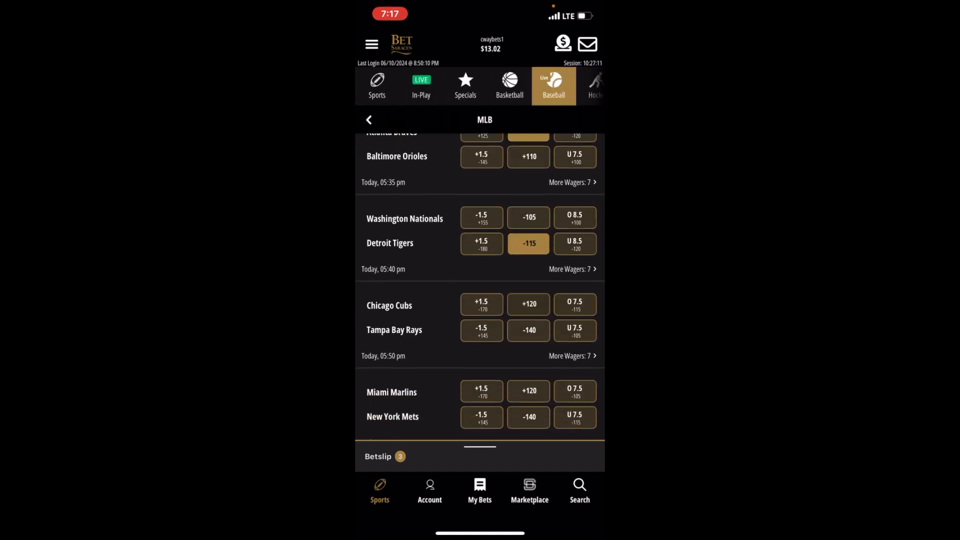
{"action": "scroll", "scroll_direction": "down", "scroll_amount": 3}
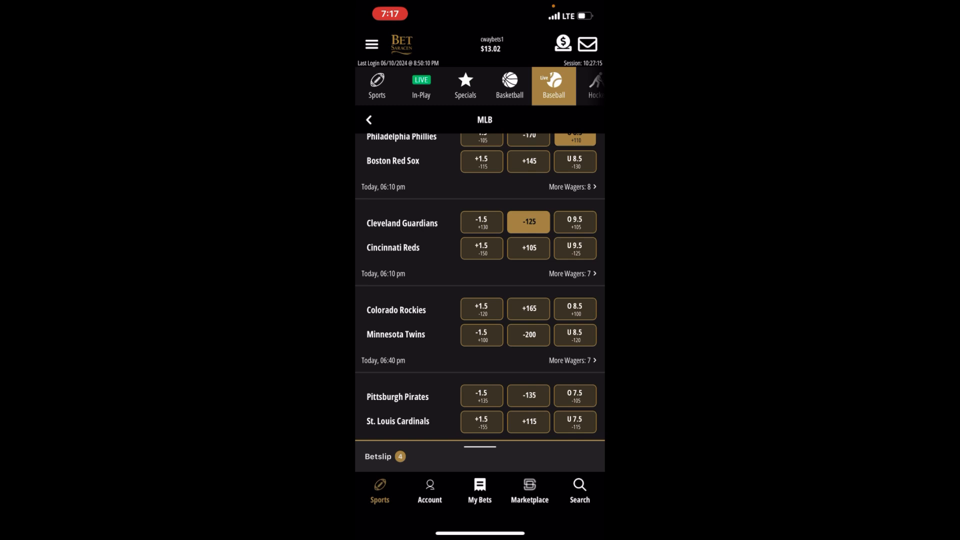
{"action": "scroll", "scroll_direction": "down", "scroll_amount": 3}
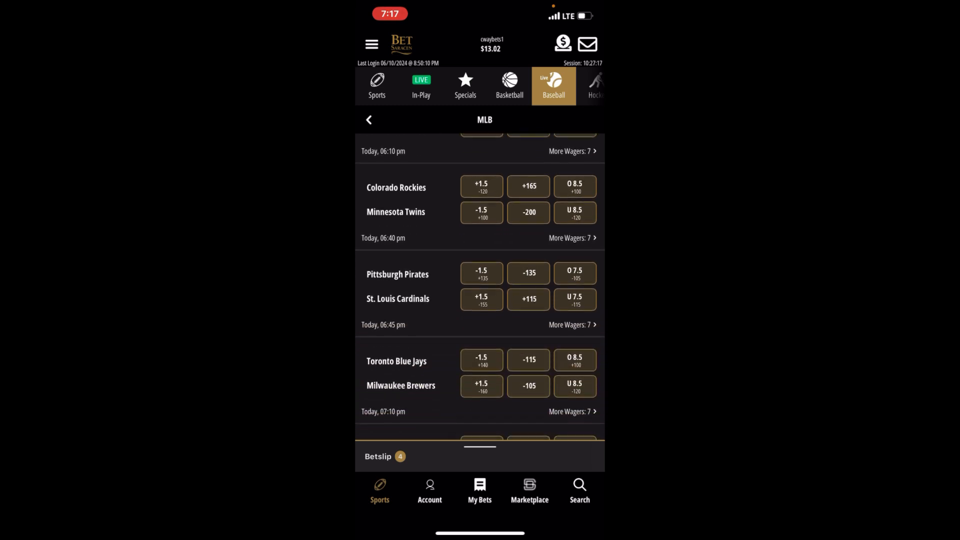
Open all Pirates @ Cardinals markets and scroll down to the Half Inning markets
{"action": "left_click", "coordinate": [396, 274]}
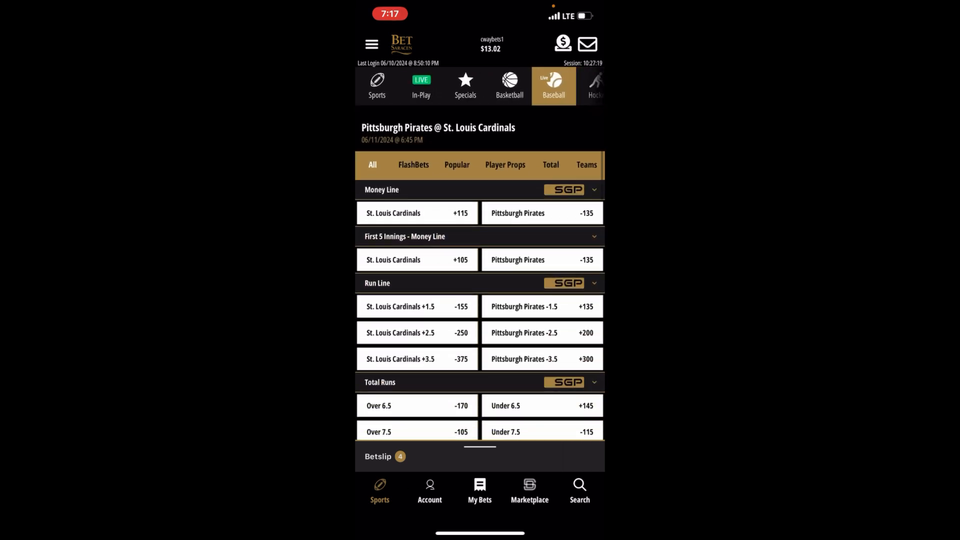
{"action": "scroll", "scroll_direction": "down", "scroll_amount": 3}
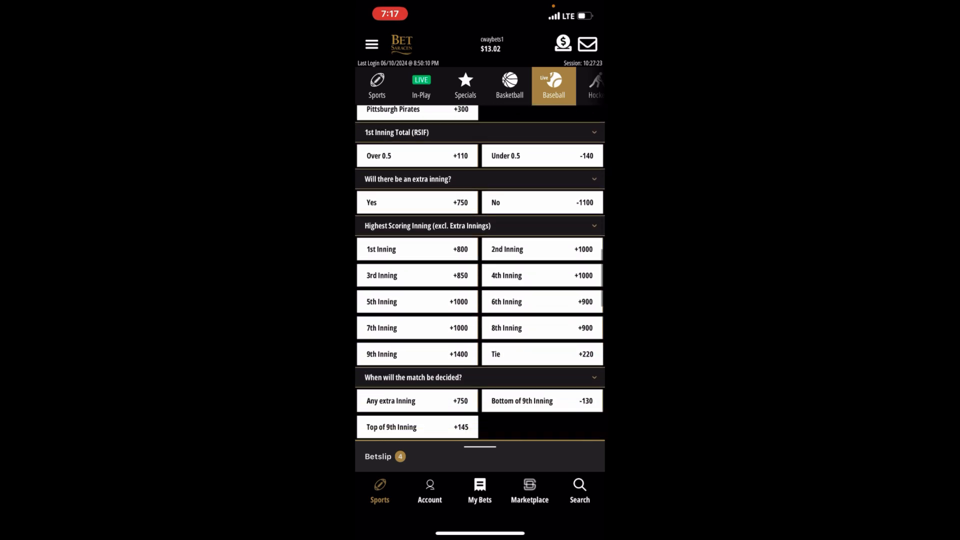
{"action": "scroll", "scroll_direction": "down", "scroll_amount": 3}
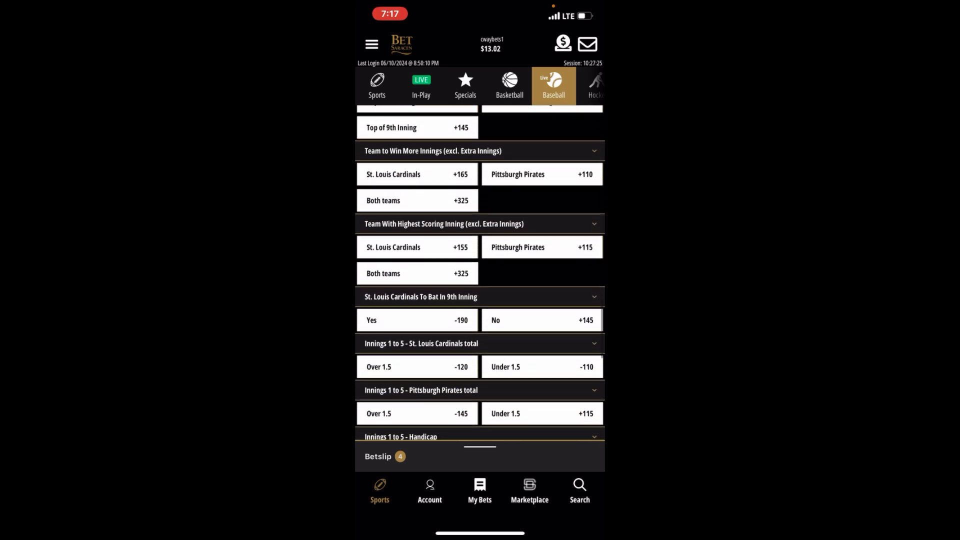
{"action": "scroll", "scroll_direction": "down", "scroll_amount": 3}
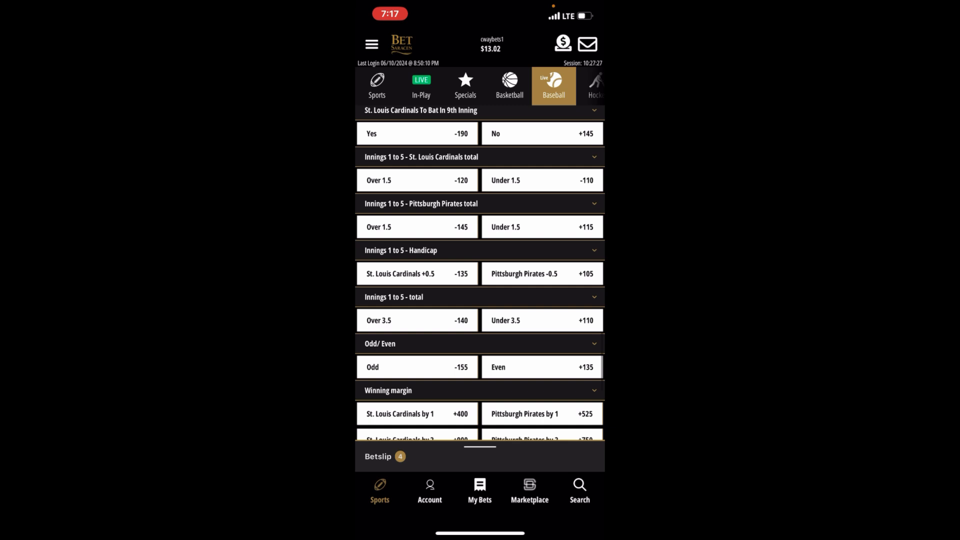
{"action": "scroll", "scroll_direction": "down", "scroll_amount": 3}
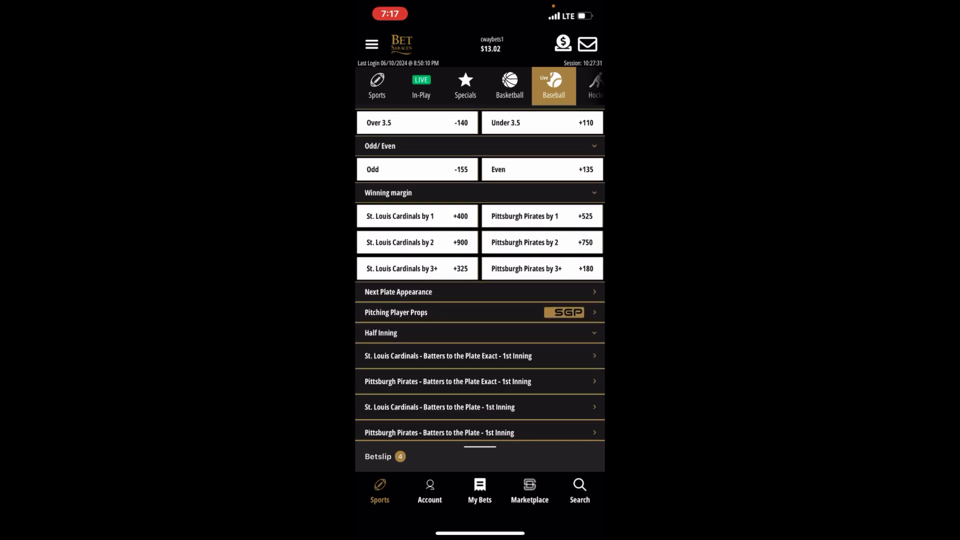
{"action": "scroll", "scroll_direction": "up", "scroll_amount": 3}
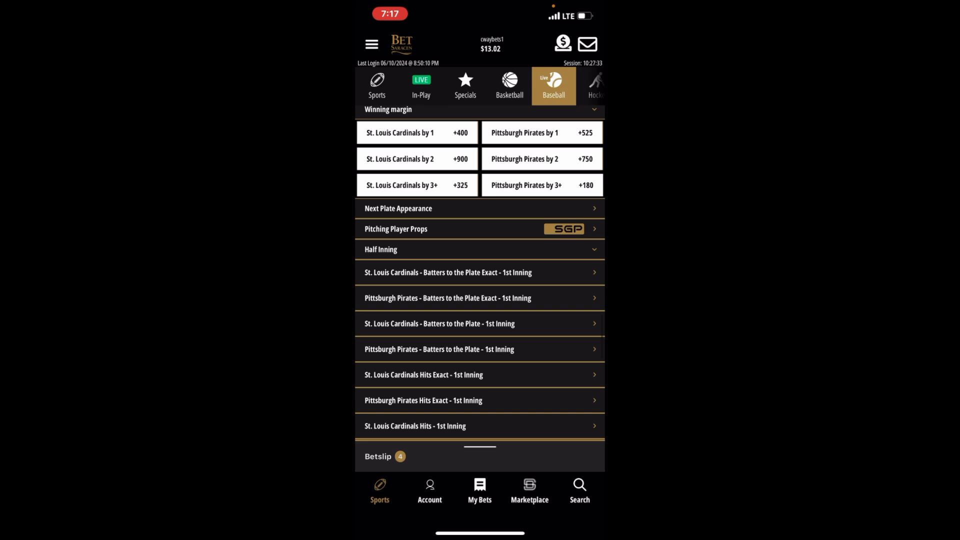
{"action": "scroll", "scroll_direction": "down", "scroll_amount": 3}
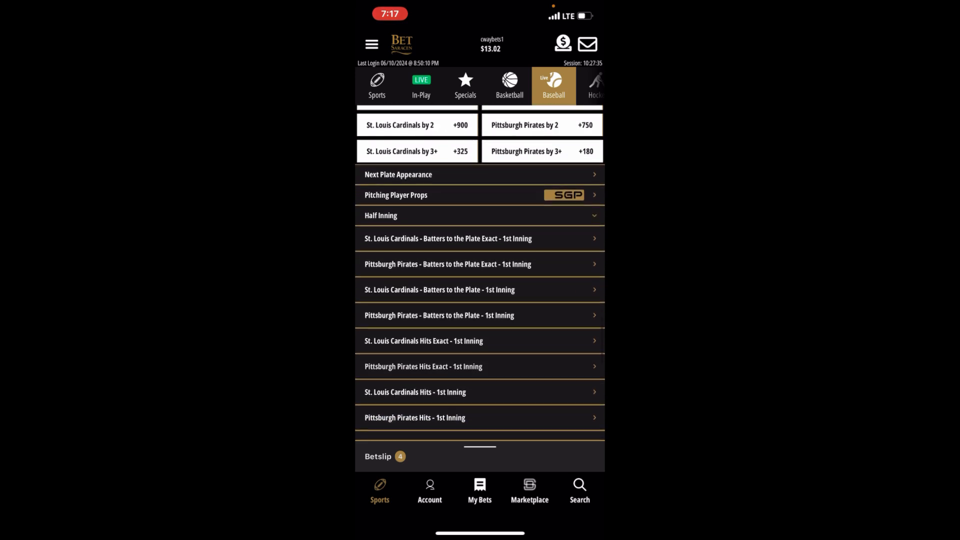
{"action": "scroll", "scroll_direction": "down", "scroll_amount": 3}
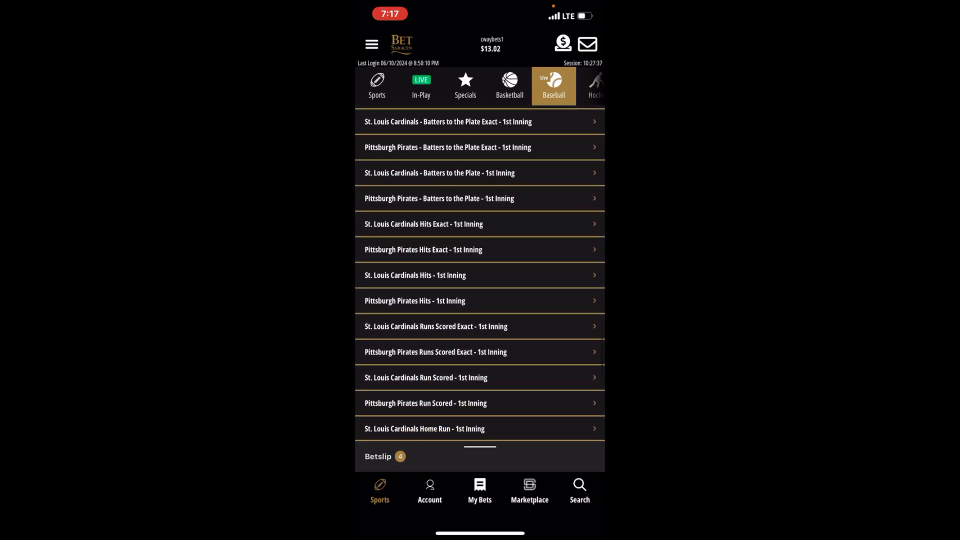
Bet No -425 on the Cardinals scoring a run in the 1st inning
{"action": "left_click", "coordinate": [480, 326]}
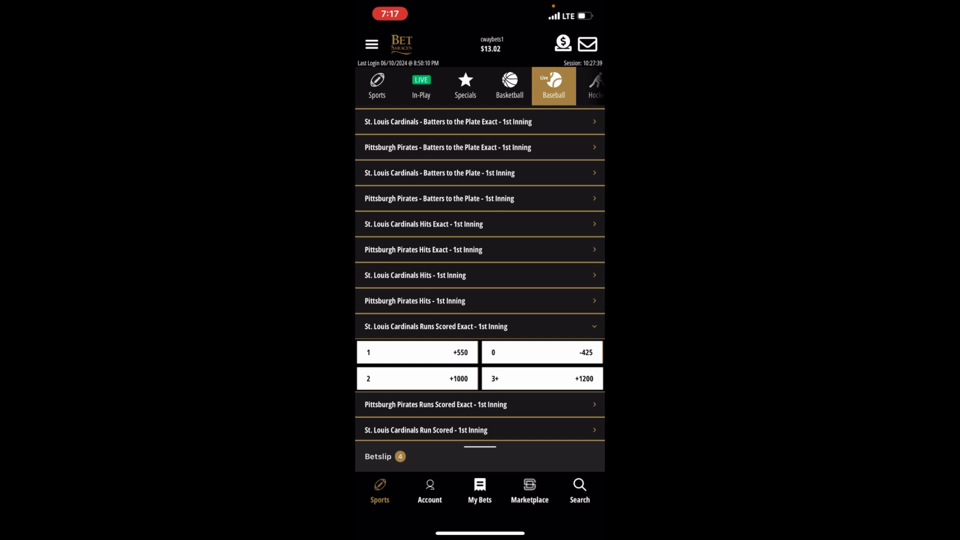
{"action": "scroll", "scroll_direction": "down", "scroll_amount": 3}
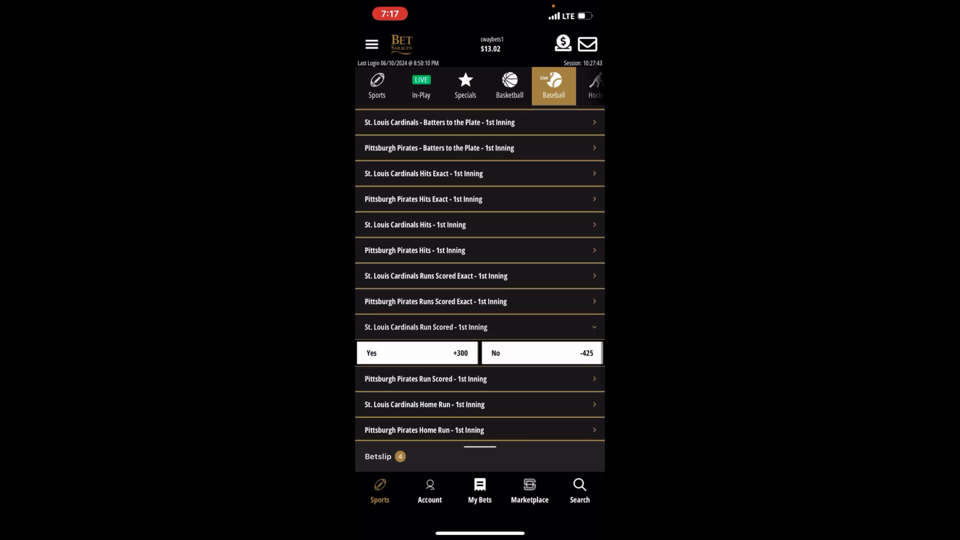
{"action": "left_click", "coordinate": [541, 352]}
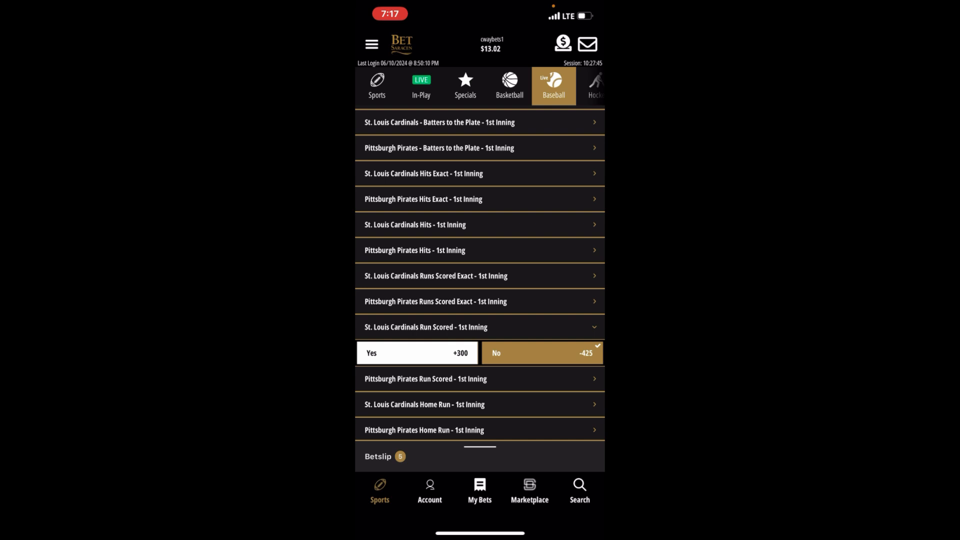
{"action": "left_click", "coordinate": [480, 326]}
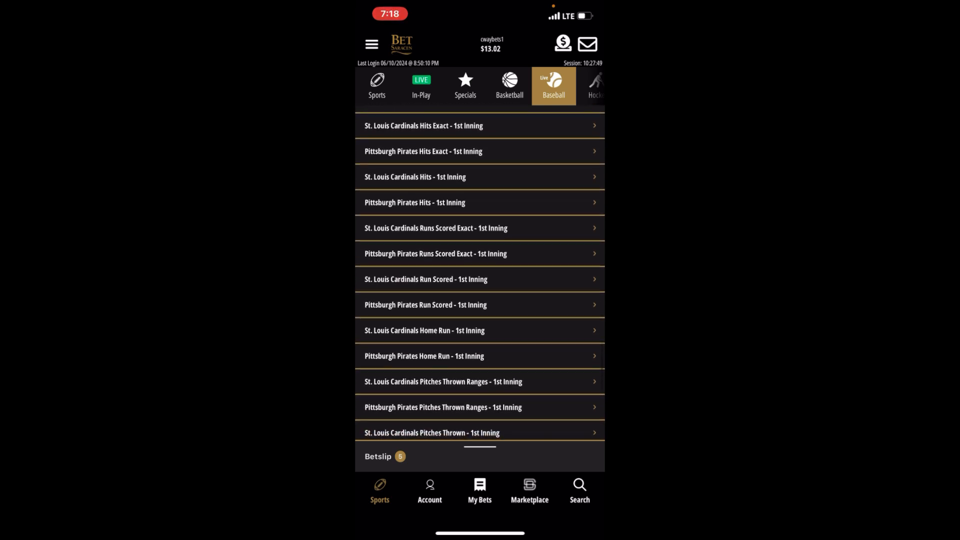
Browse other first-inning props, including the Pirates pitches thrown ranges
{"action": "scroll", "scroll_direction": "up", "scroll_amount": 3}
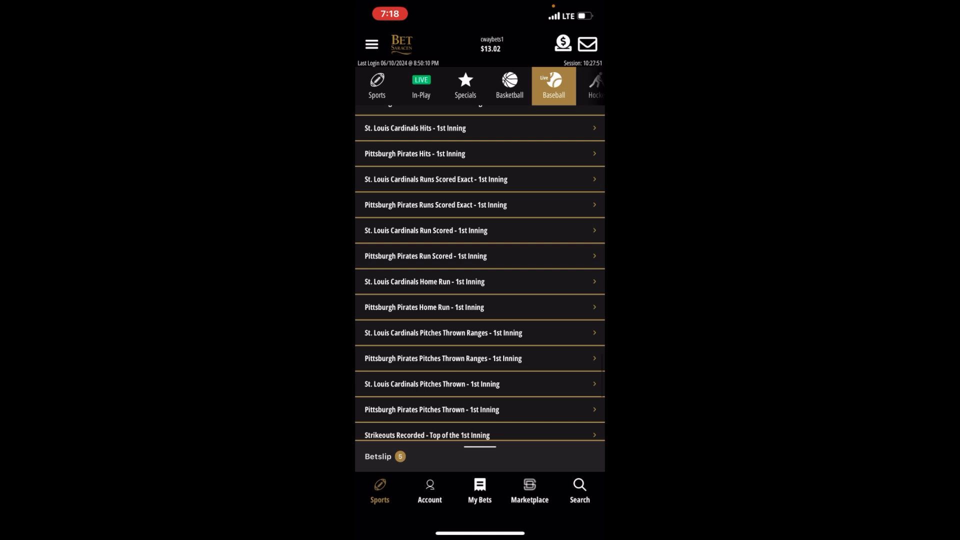
{"action": "scroll", "scroll_direction": "up", "scroll_amount": 3}
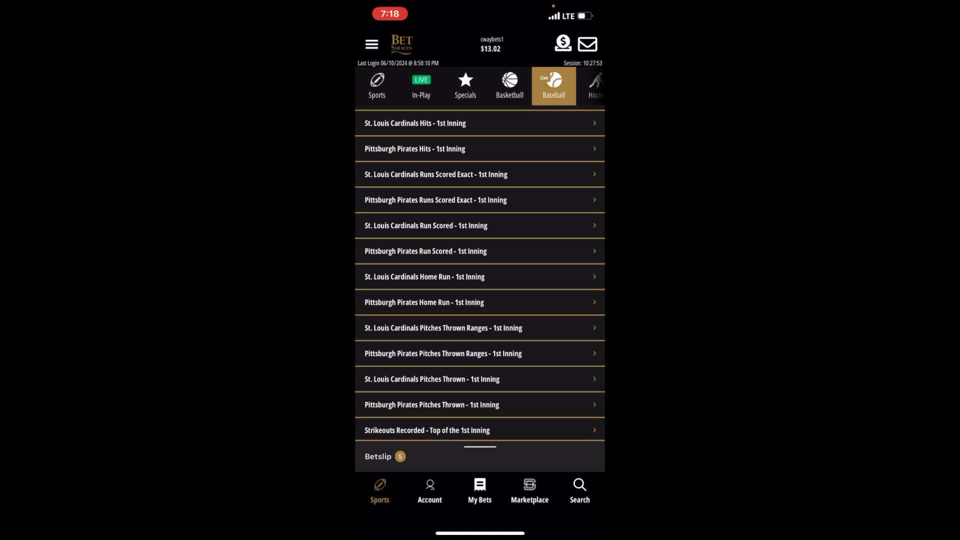
{"action": "left_click", "coordinate": [479, 353]}
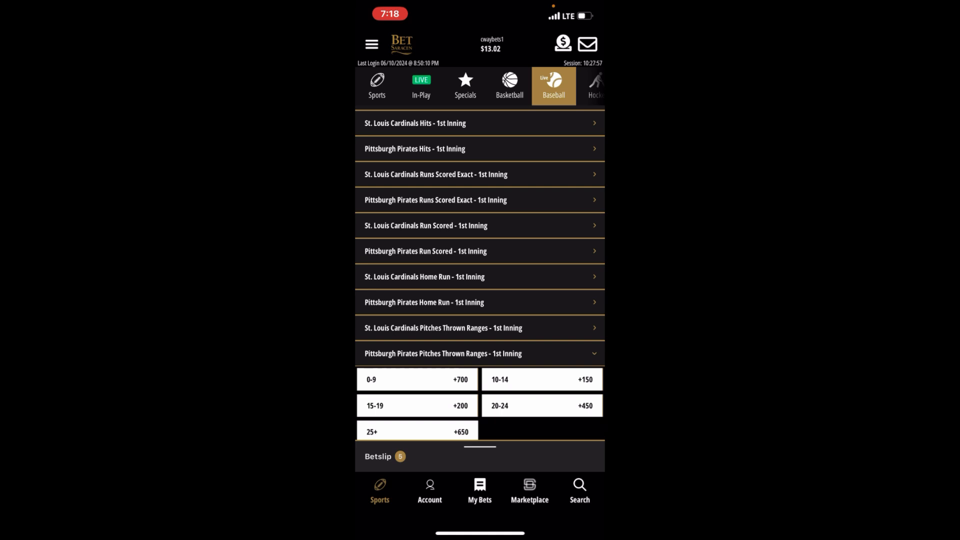
{"action": "left_click", "coordinate": [479, 354]}
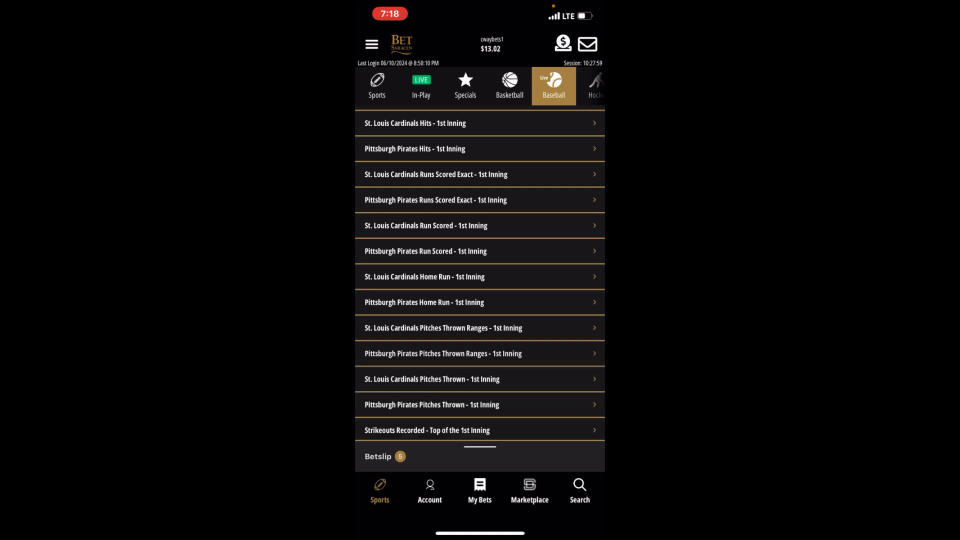
{"action": "scroll", "scroll_direction": "down", "scroll_amount": 3}
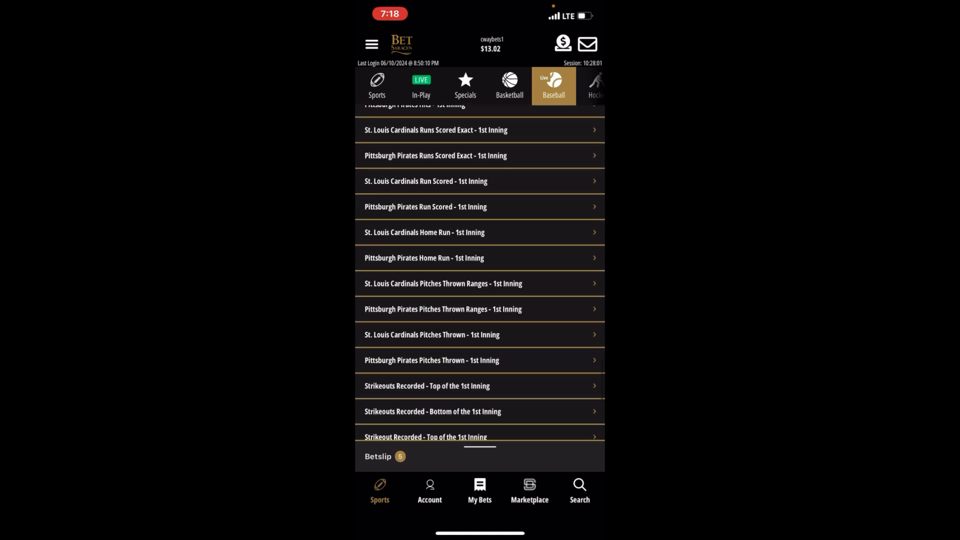
{"action": "left_click", "coordinate": [480, 360]}
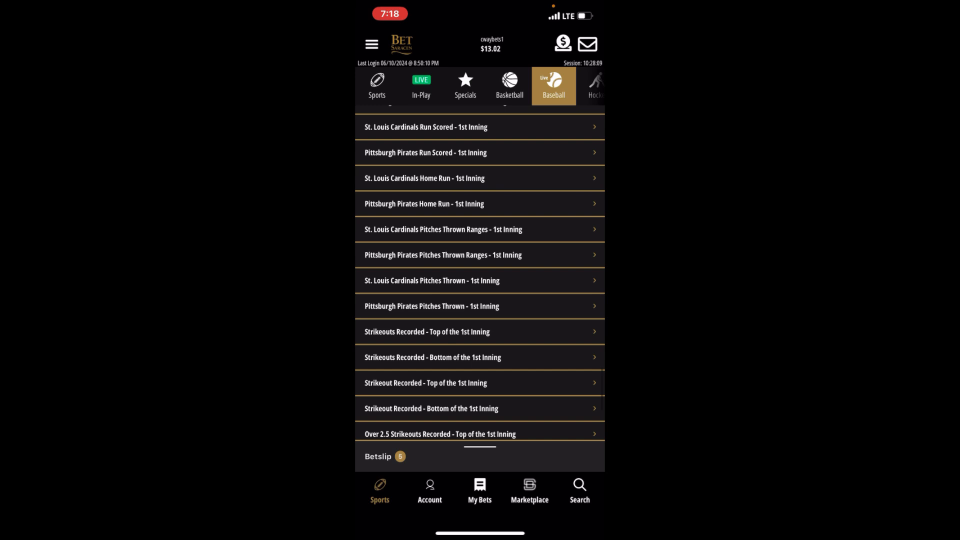
{"action": "scroll", "scroll_direction": "up", "scroll_amount": 3}
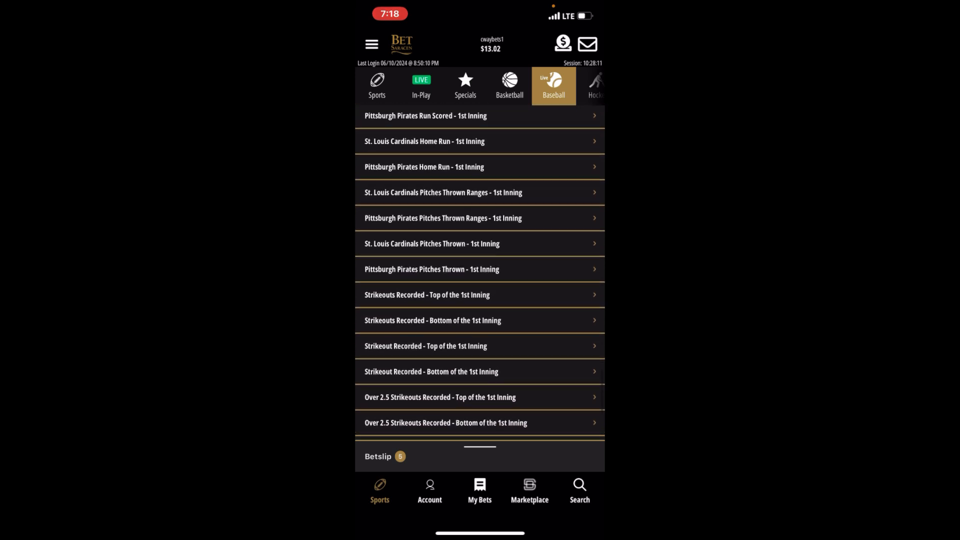
{"action": "scroll", "scroll_direction": "down", "scroll_amount": 3}
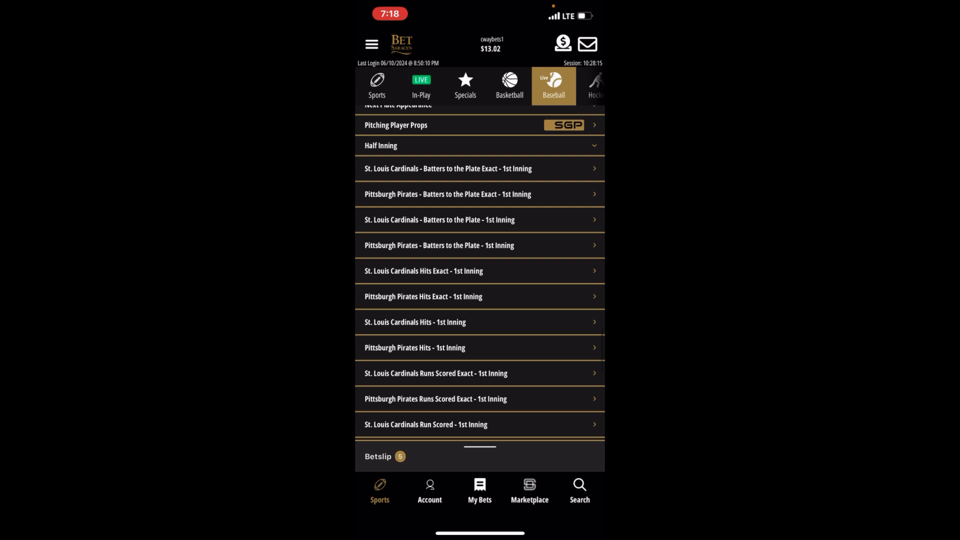
Add the Brewers -105 and Diamondbacks -175 money lines, then switch to basketball
{"action": "left_click", "coordinate": [553, 85]}
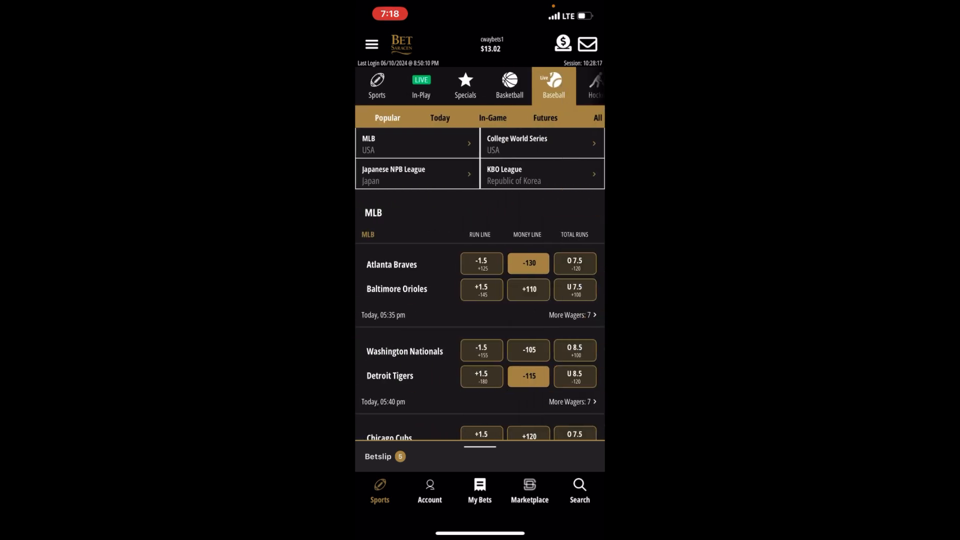
{"action": "scroll", "scroll_direction": "down", "scroll_amount": 3}
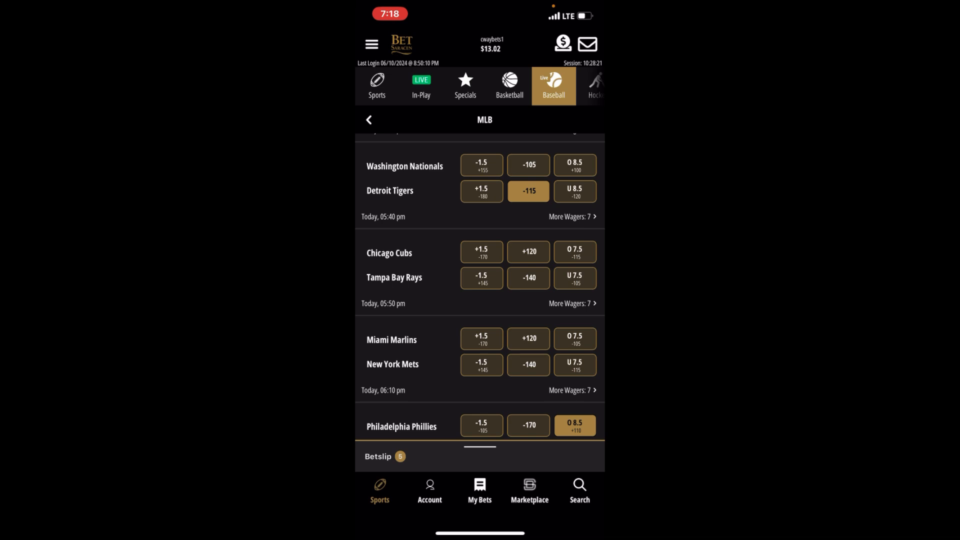
{"action": "scroll", "scroll_direction": "down", "scroll_amount": 3}
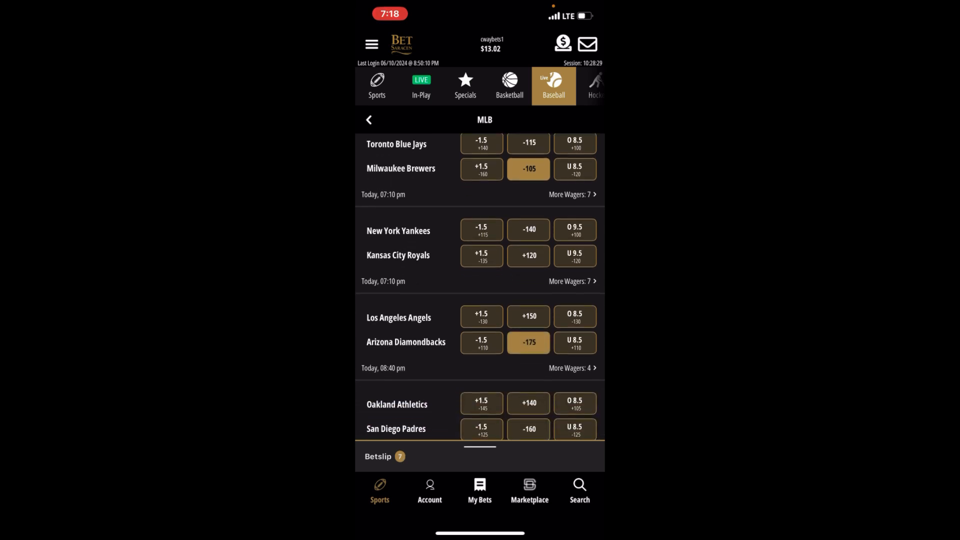
{"action": "scroll", "scroll_direction": "down", "scroll_amount": 3}
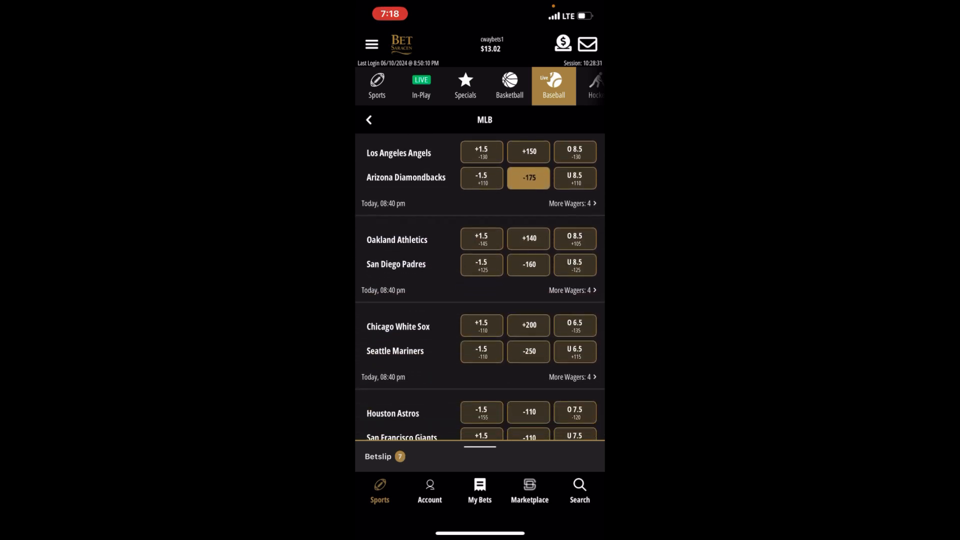
{"action": "scroll", "scroll_direction": "down", "scroll_amount": 3}
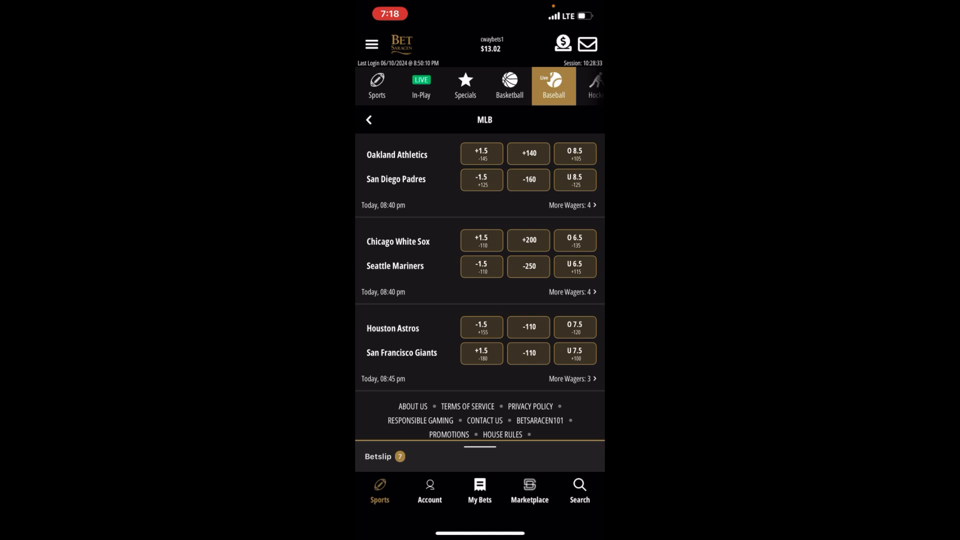
{"action": "scroll", "scroll_direction": "up", "scroll_amount": 3}
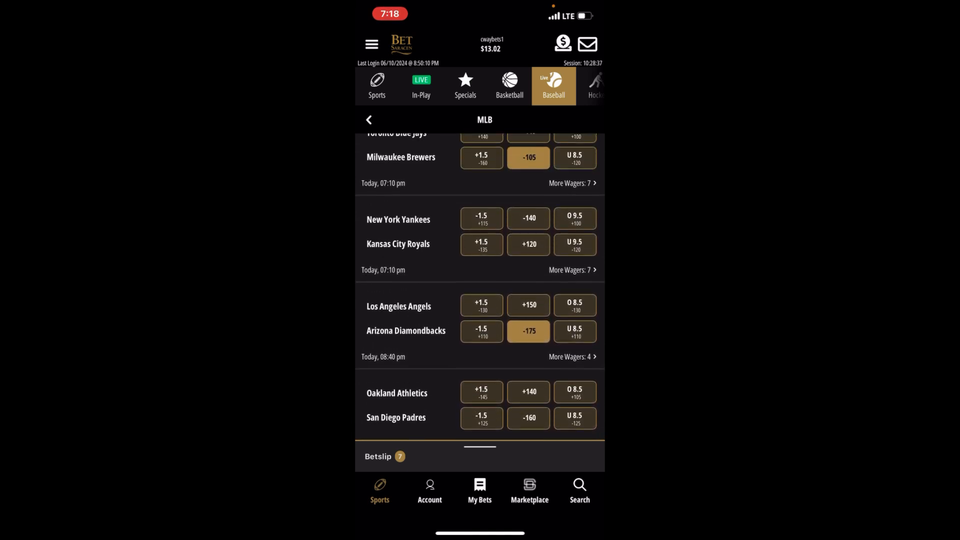
{"action": "left_click", "coordinate": [509, 85]}
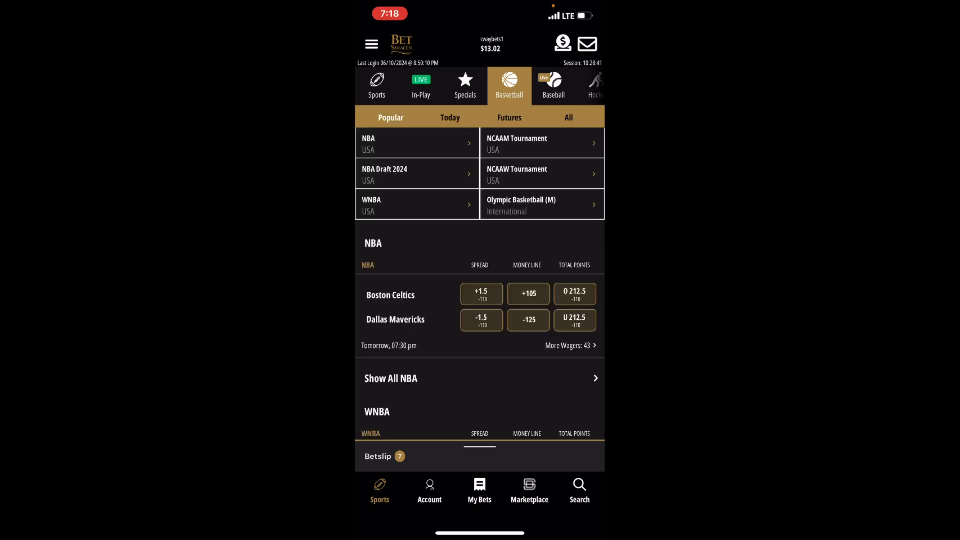
Add WNBA picks Under 157, Over 165 and Seattle Storm -600, then go to hockey
{"action": "left_click", "coordinate": [417, 204]}
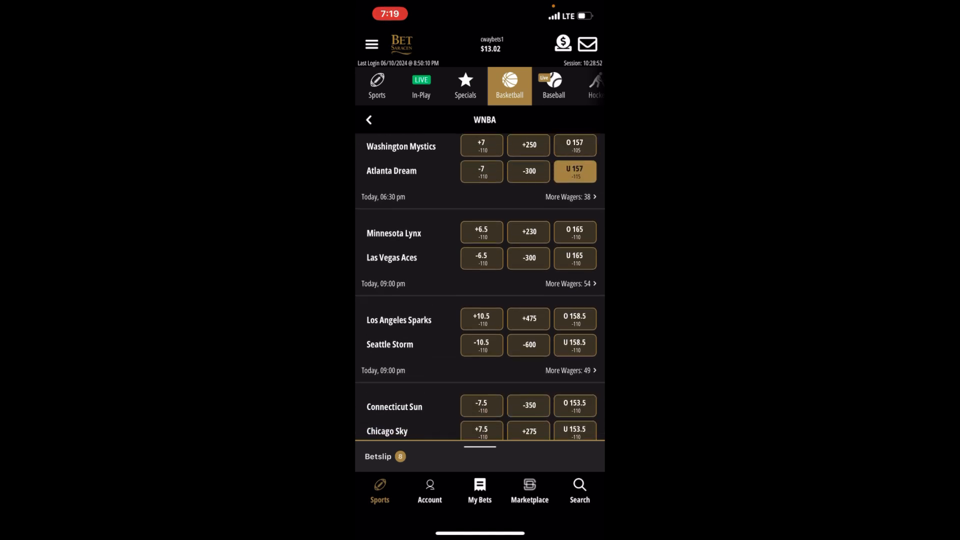
{"action": "scroll", "scroll_direction": "up", "scroll_amount": 3}
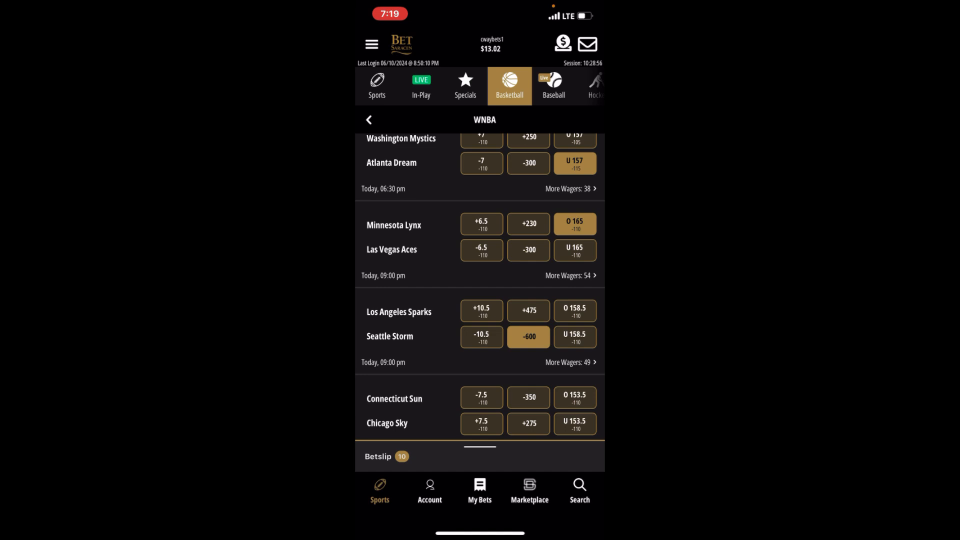
{"action": "left_click", "coordinate": [593, 86]}
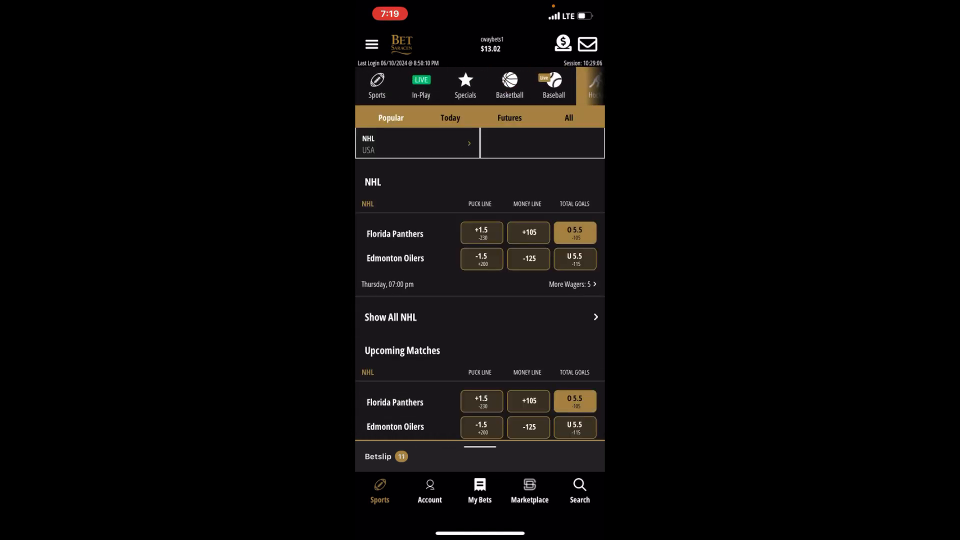
Open the betslip and expand the Single section to review all eleven picks
{"action": "left_click", "coordinate": [385, 456]}
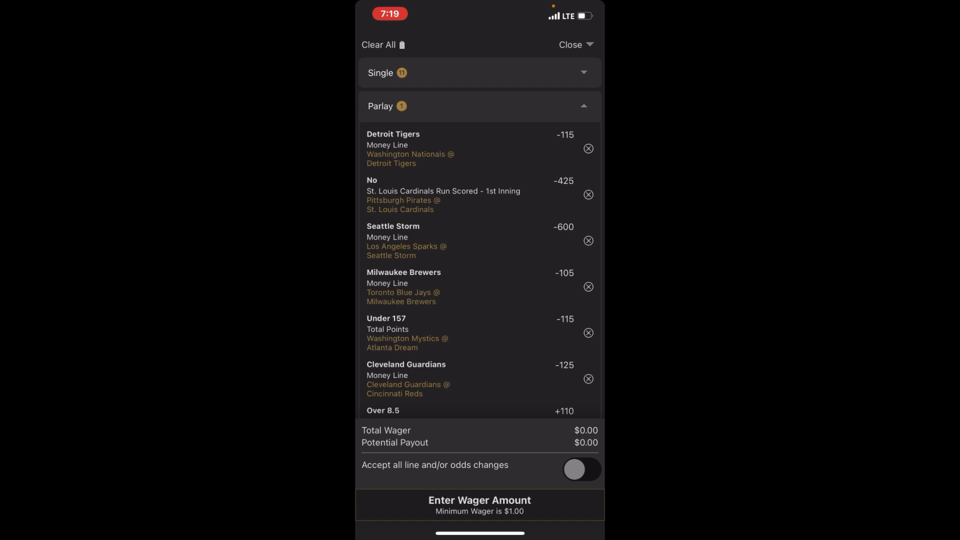
{"action": "left_click", "coordinate": [479, 73]}
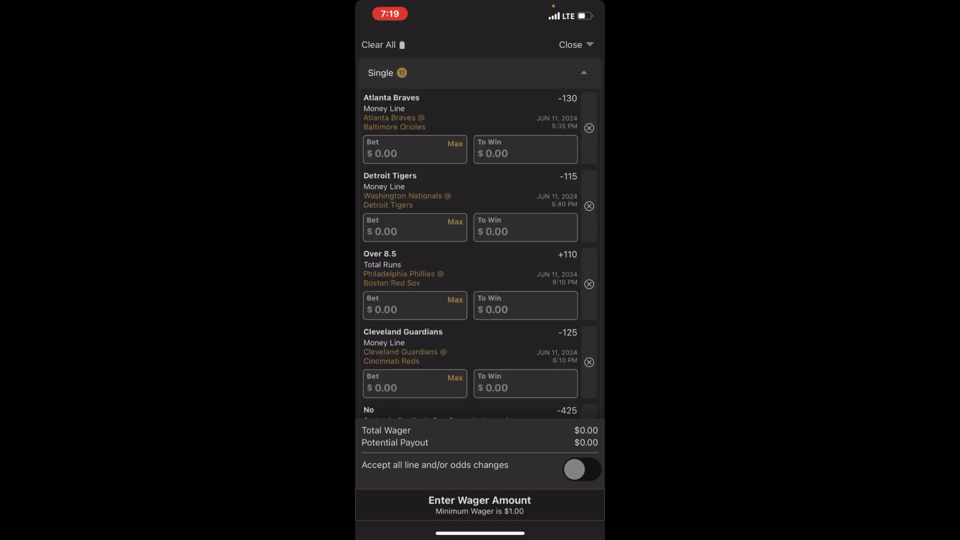
{"action": "scroll", "scroll_direction": "up", "scroll_amount": 3}
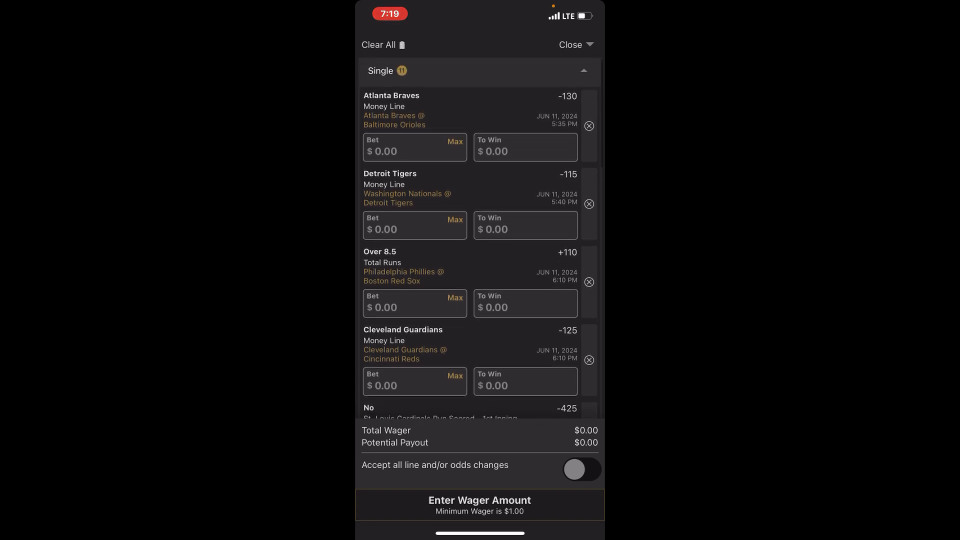
{"action": "scroll", "scroll_direction": "up", "scroll_amount": 3}
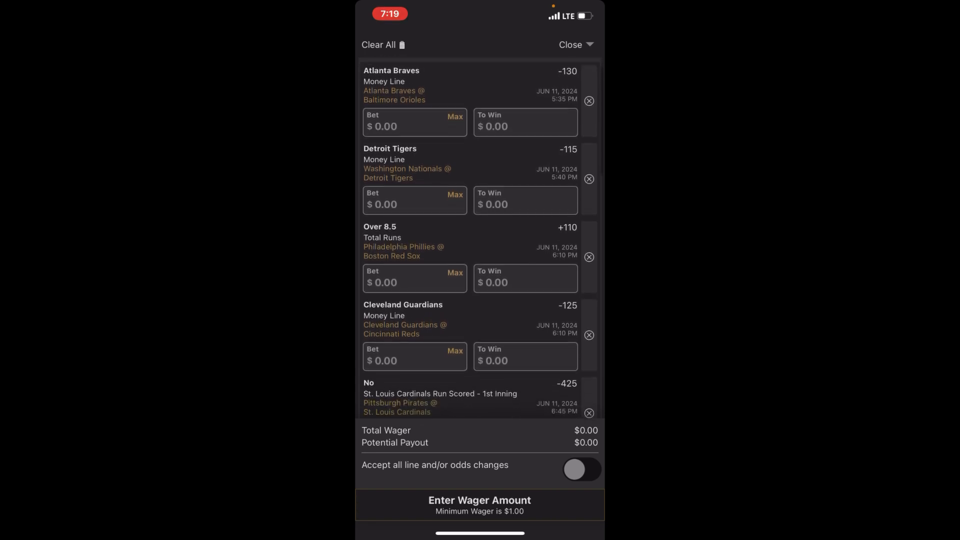
{"action": "scroll", "scroll_direction": "up", "scroll_amount": 3}
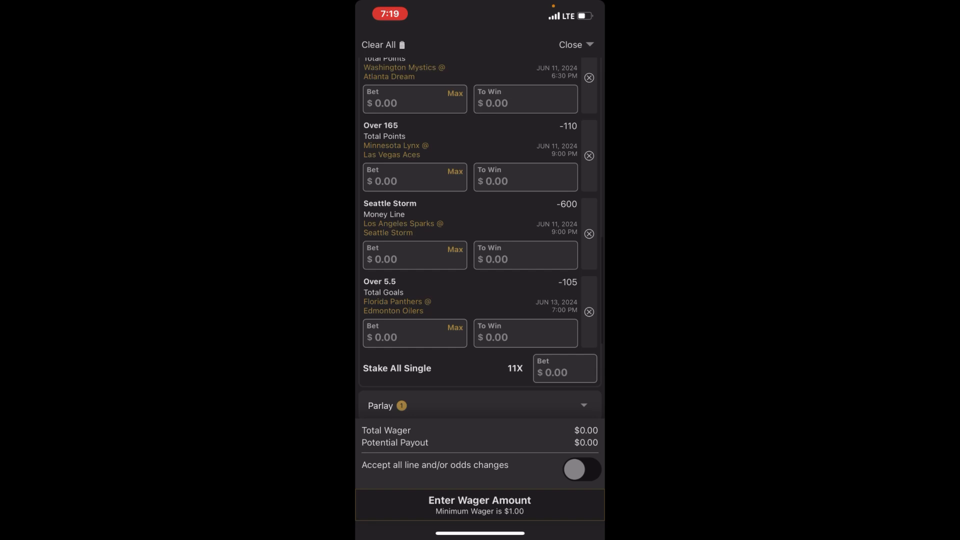
Enter a $1 Stake All Single, giving an $11.00 wager and $19.20 potential payout
{"action": "left_click", "coordinate": [563, 372]}
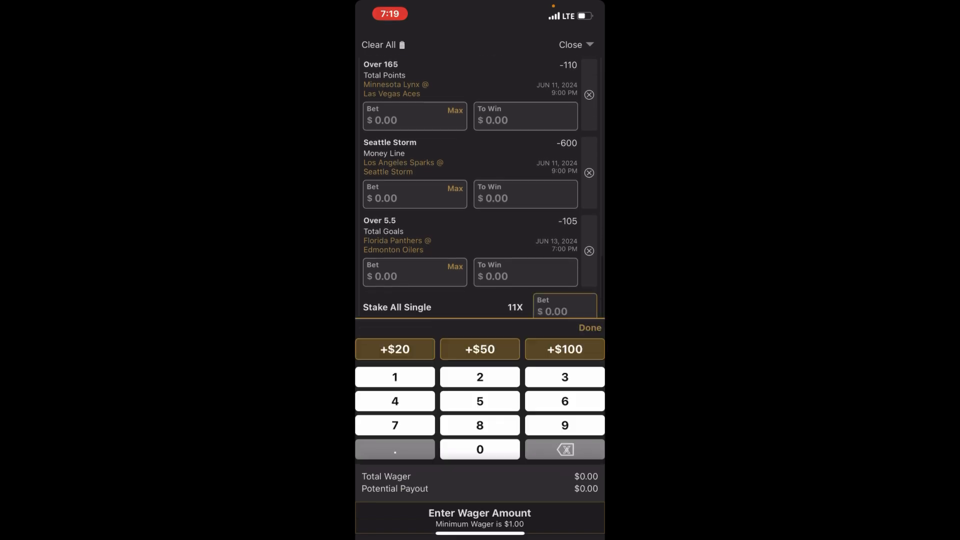
{"action": "left_click", "coordinate": [394, 376]}
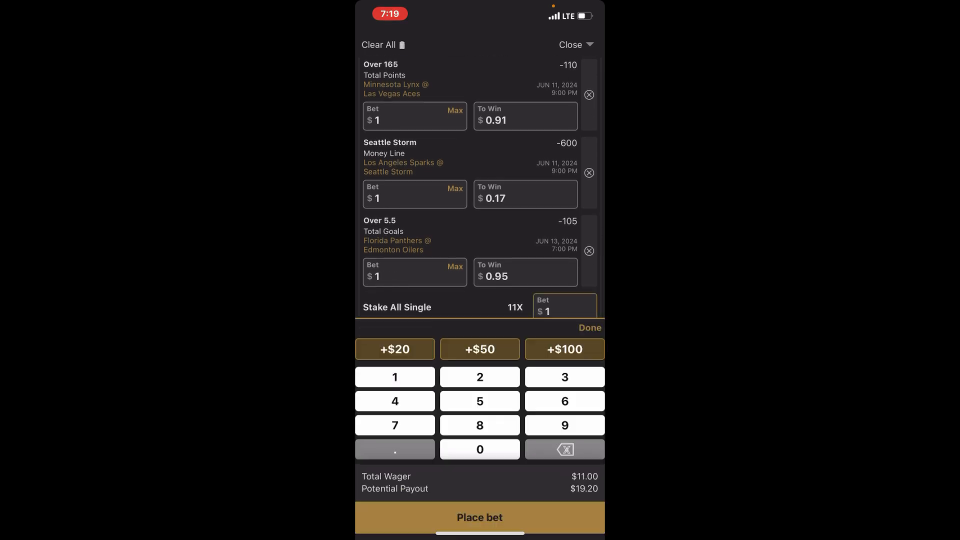
{"action": "left_click", "coordinate": [589, 327]}
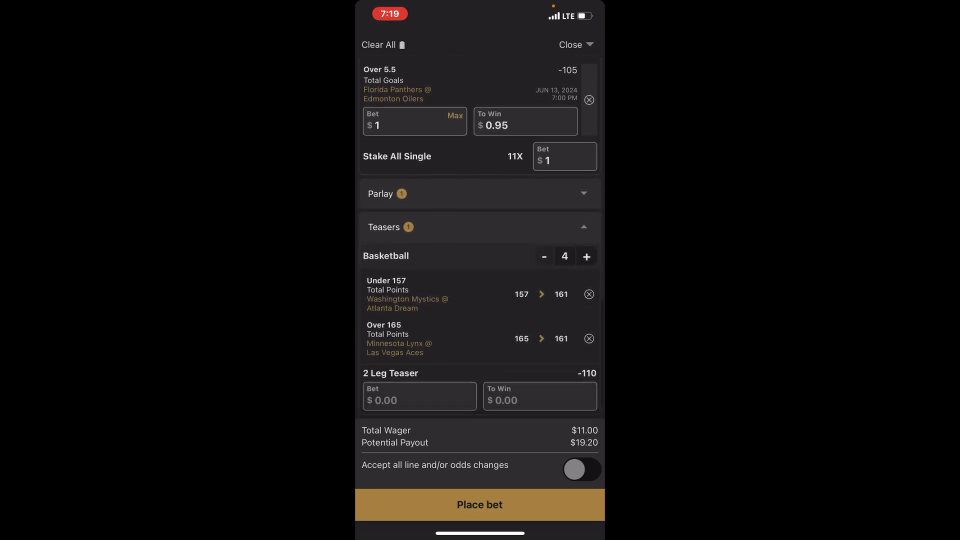
{"action": "scroll", "scroll_direction": "up", "scroll_amount": 3}
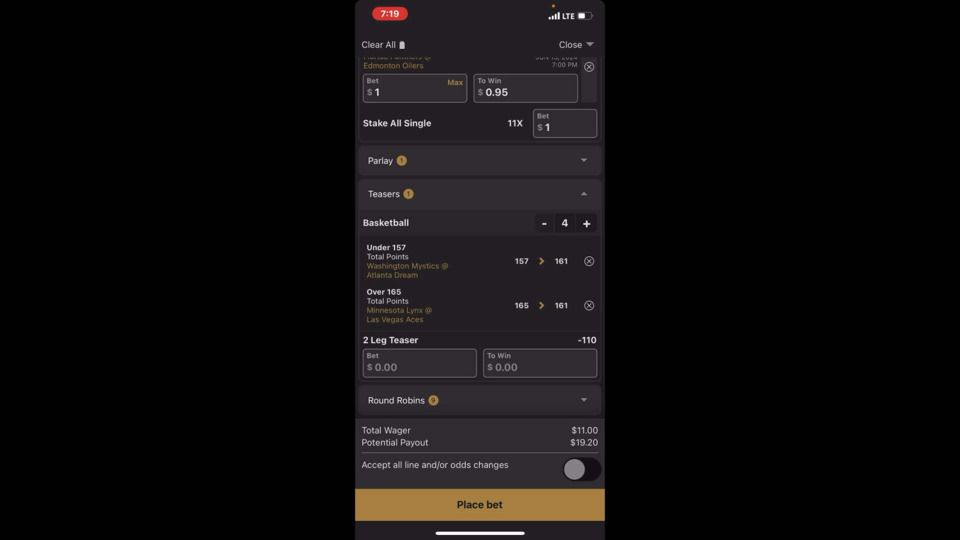
{"action": "scroll", "scroll_direction": "up", "scroll_amount": 3}
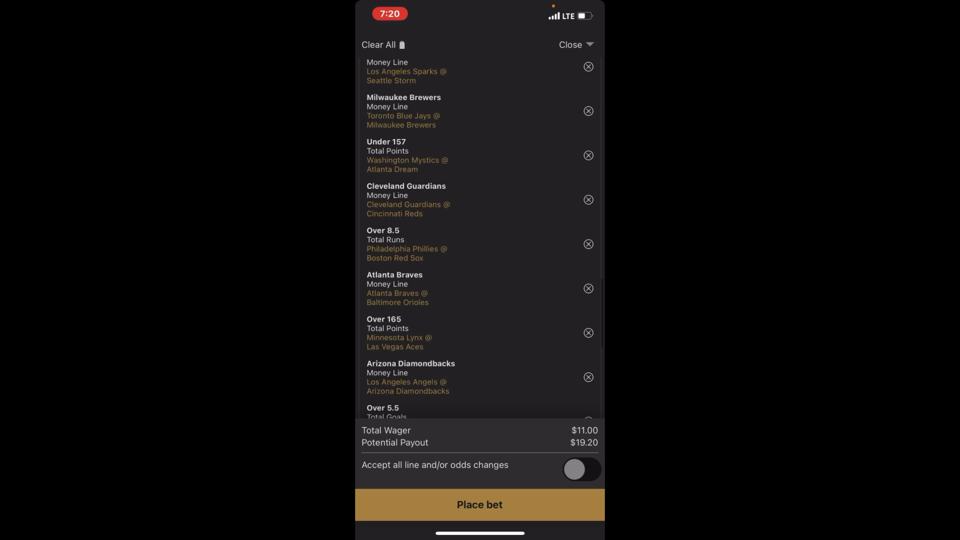
{"action": "scroll", "scroll_direction": "down", "scroll_amount": 3}
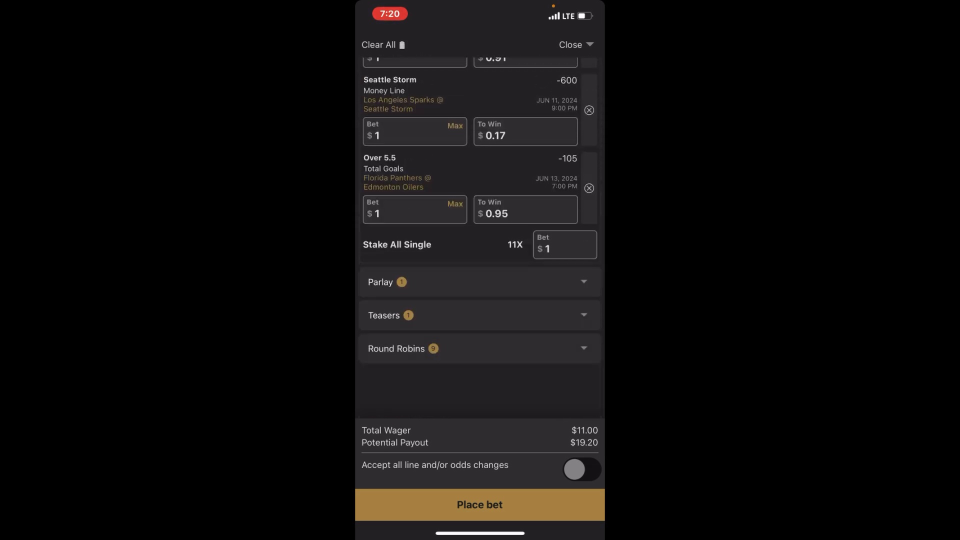
Accept all line/odds changes, place the eleven $1 singles, then view and close My Bets
{"action": "left_click", "coordinate": [580, 469]}
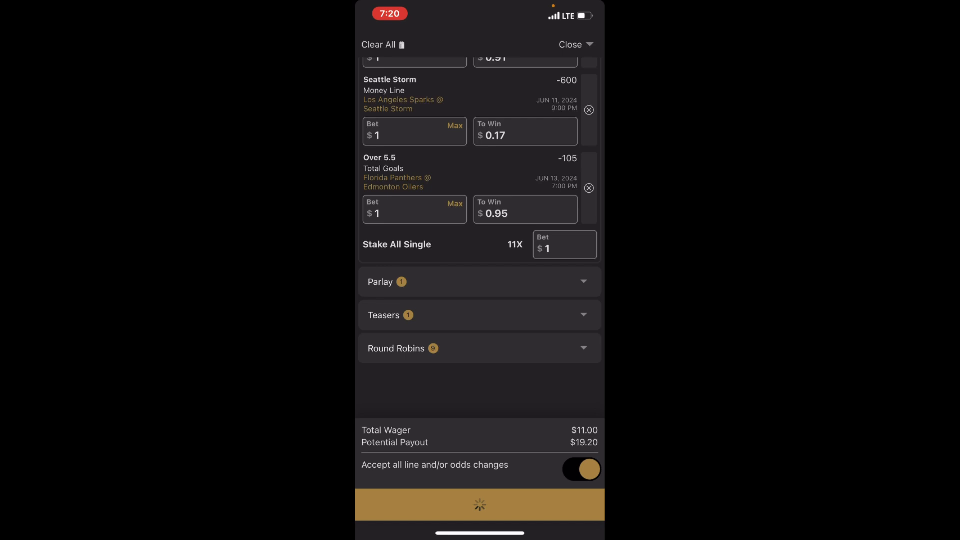
{"action": "left_click", "coordinate": [569, 44]}
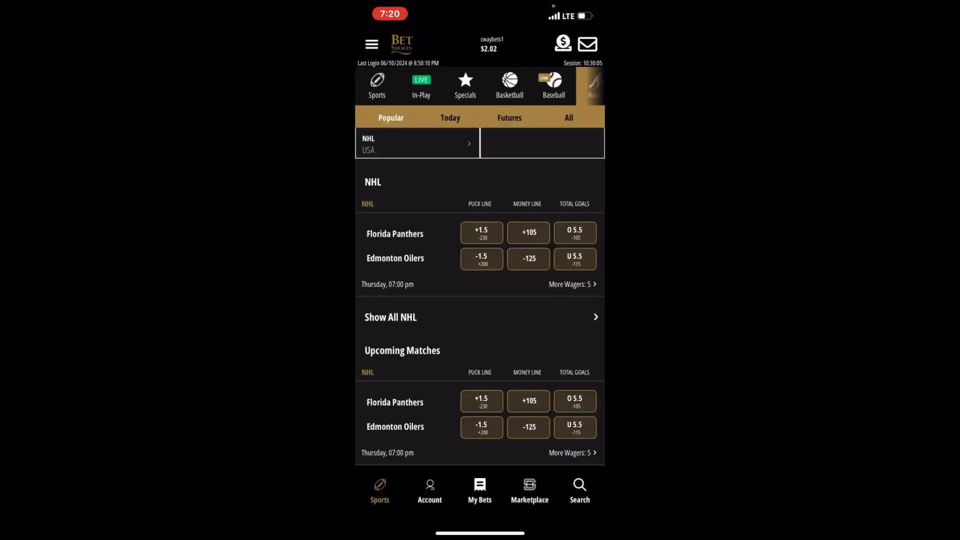
{"action": "left_click", "coordinate": [479, 490]}
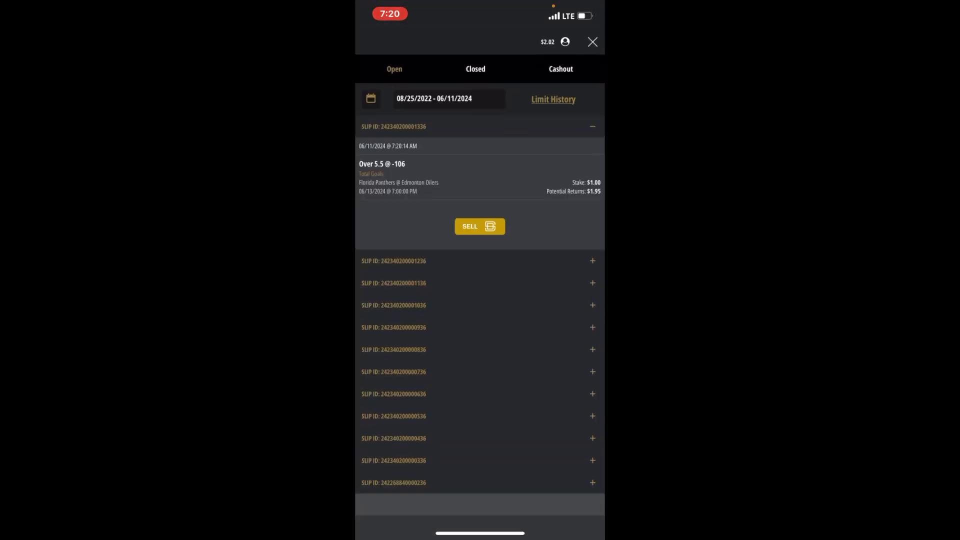
{"action": "left_click", "coordinate": [592, 41]}
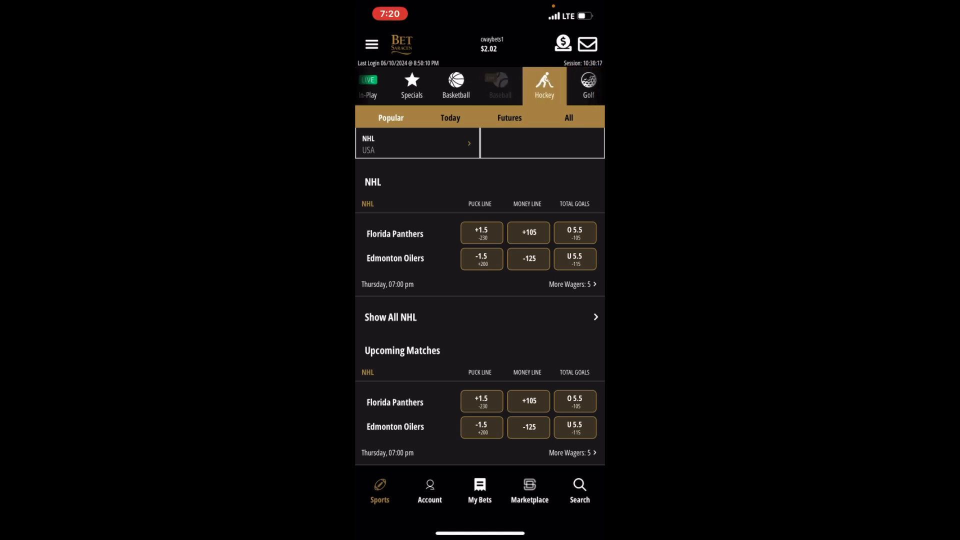
Re-add Panthers–Oilers Over 5.5 goals, return to baseball and collapse the betslip panel
{"action": "left_click", "coordinate": [499, 85]}
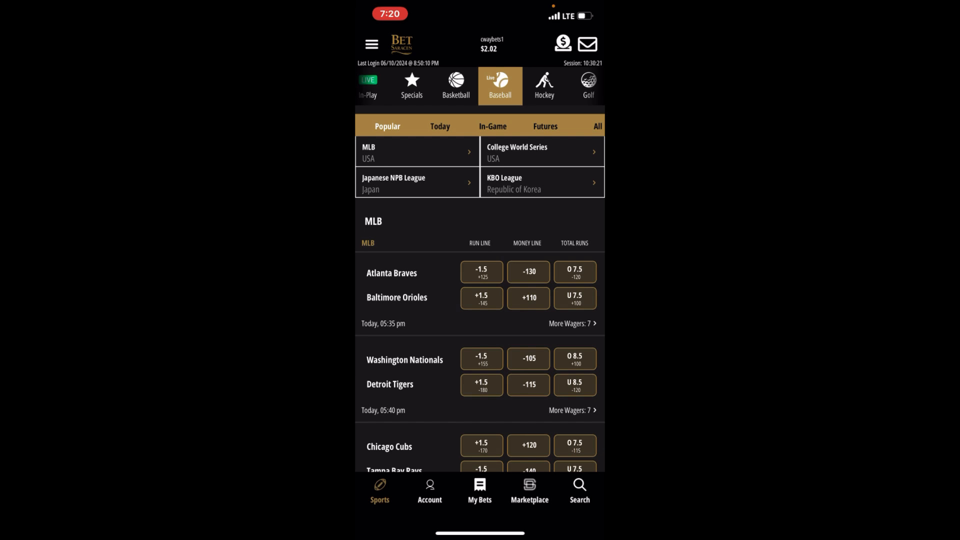
{"action": "left_click", "coordinate": [542, 86]}
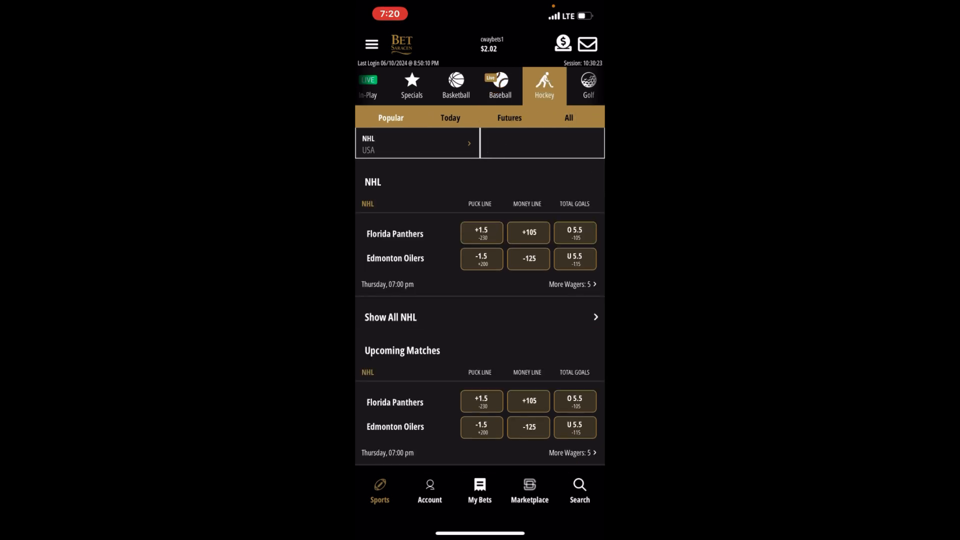
{"action": "left_click", "coordinate": [574, 232]}
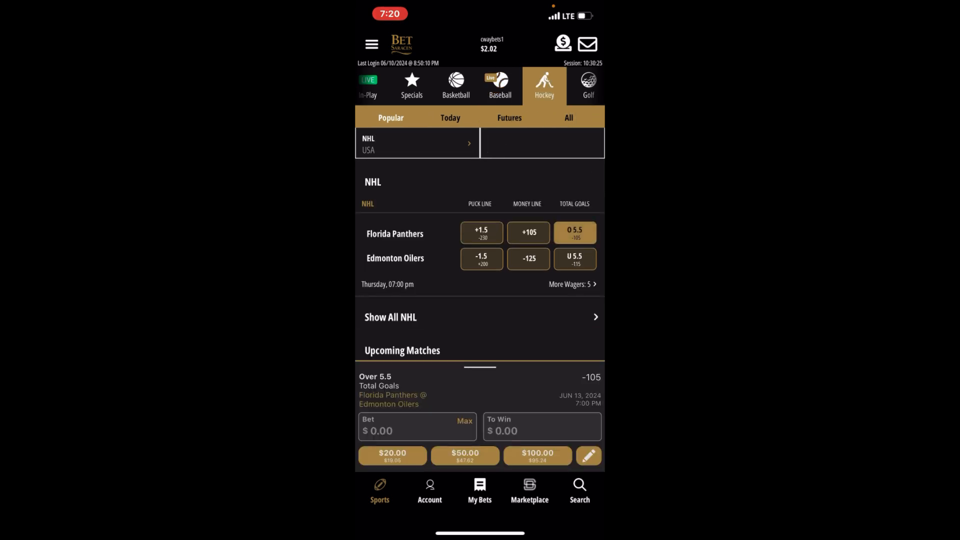
{"action": "left_click", "coordinate": [500, 85]}
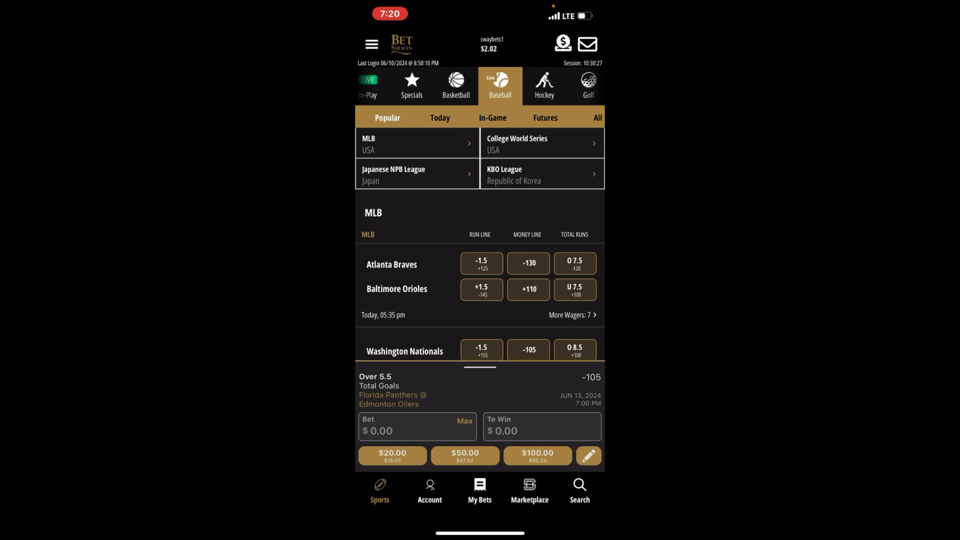
{"action": "left_click", "coordinate": [455, 86]}
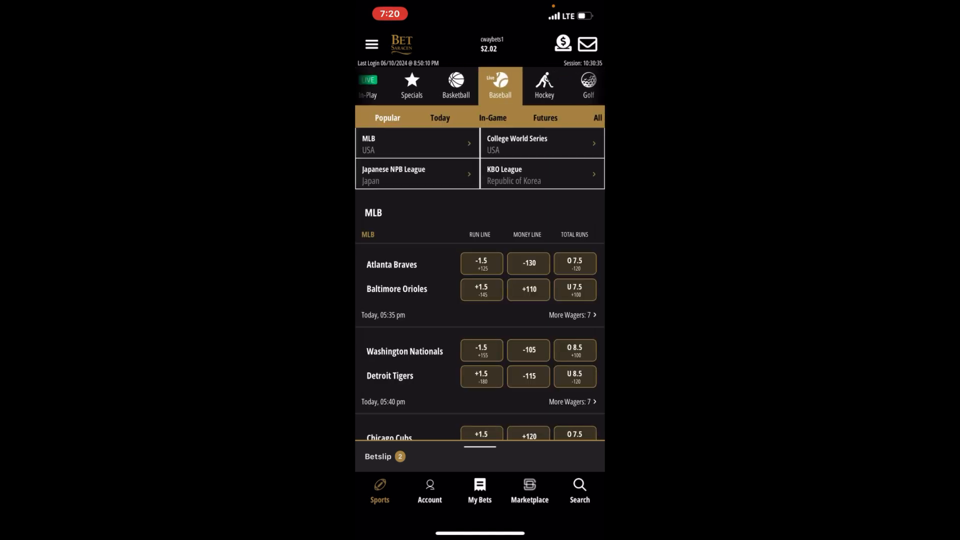
Scroll the MLB games list toward the Diamondbacks -175 money line and Pirates @ Cardinals
{"action": "scroll", "scroll_direction": "down", "scroll_amount": 3}
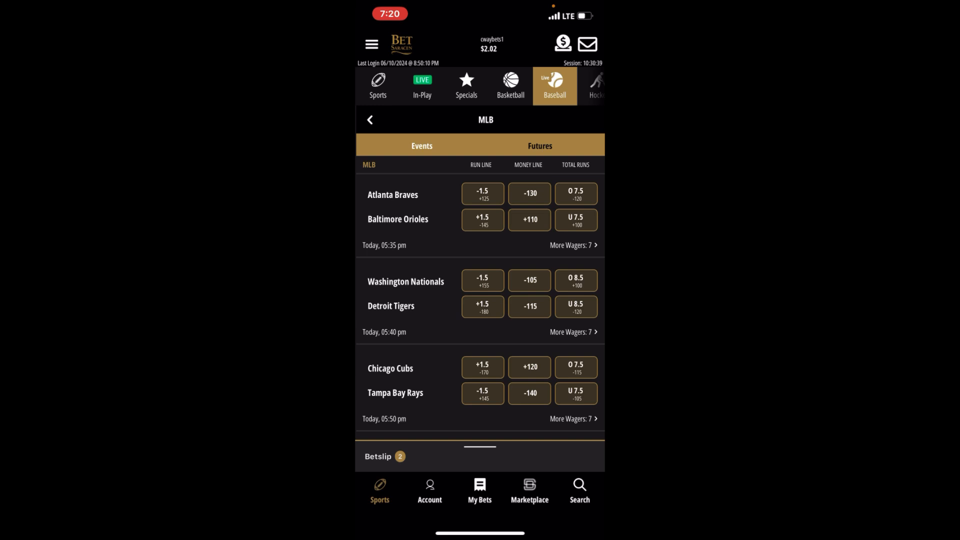
{"action": "scroll", "scroll_direction": "down", "scroll_amount": 3}
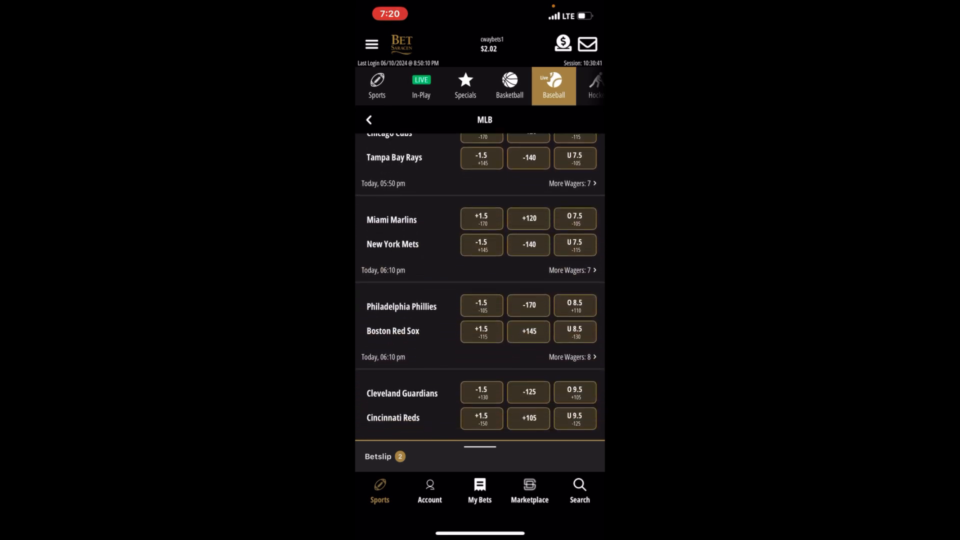
{"action": "scroll", "scroll_direction": "down", "scroll_amount": 3}
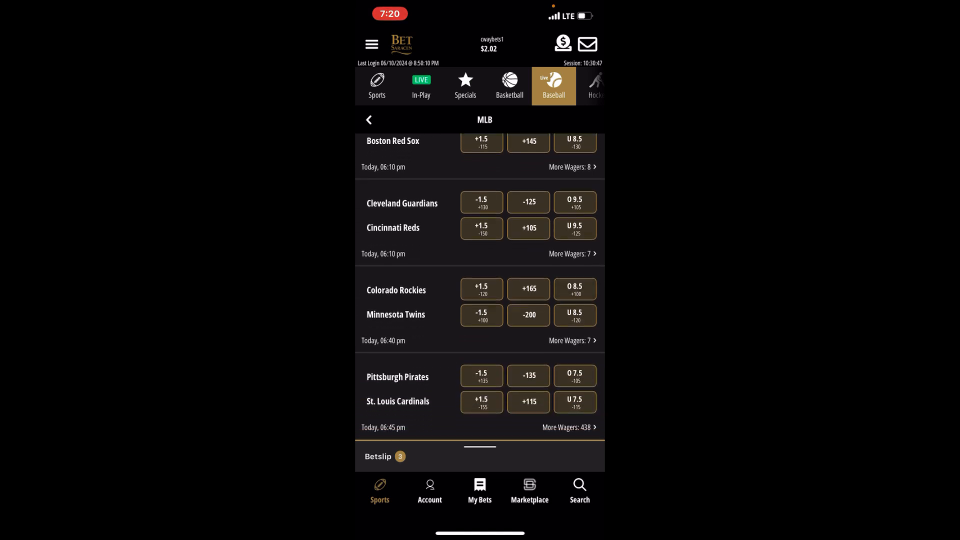
{"action": "scroll", "scroll_direction": "down", "scroll_amount": 3}
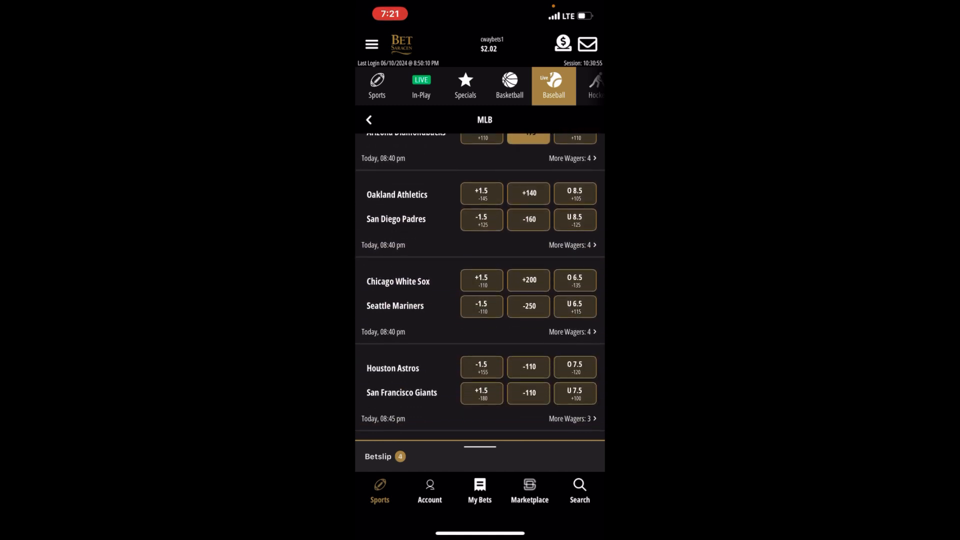
{"action": "scroll", "scroll_direction": "down", "scroll_amount": 3}
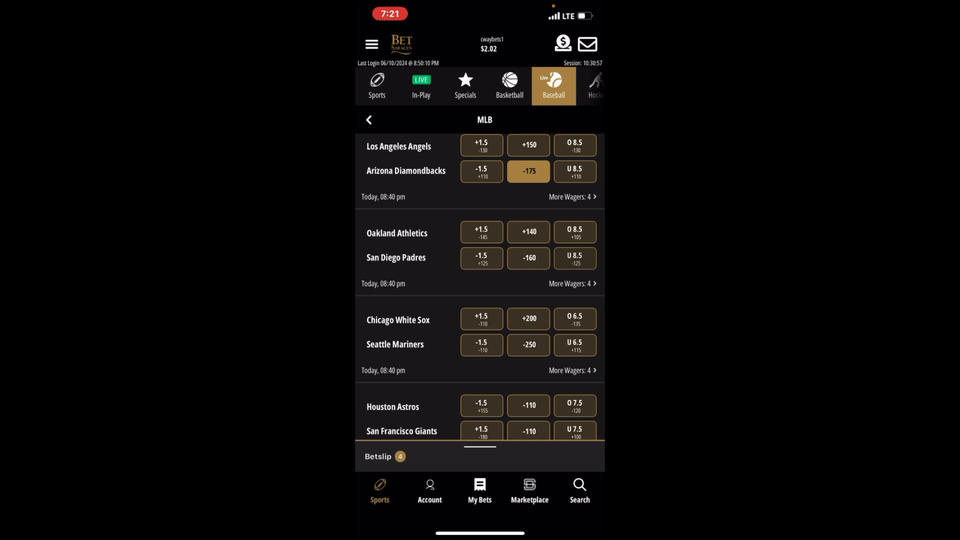
{"action": "scroll", "scroll_direction": "down", "scroll_amount": 3}
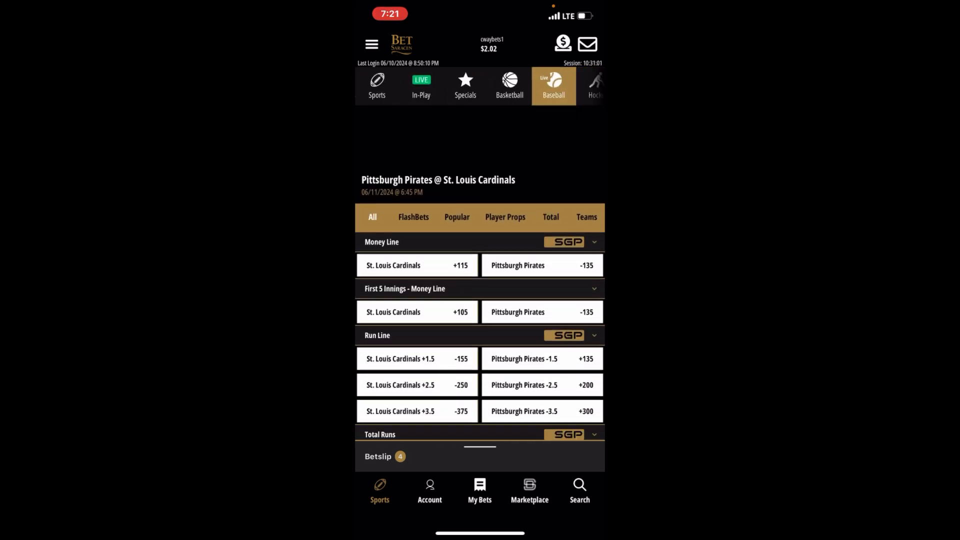
Add Cardinals team total Under 4.5 (-230) and open the five-leg +978 parlay slip
{"action": "scroll", "scroll_direction": "down", "scroll_amount": 3}
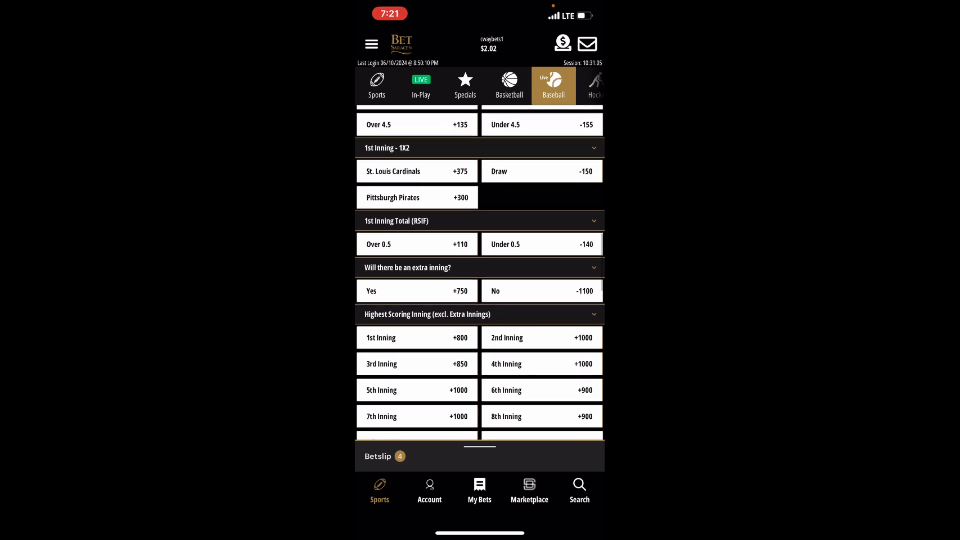
{"action": "scroll", "scroll_direction": "up", "scroll_amount": 3}
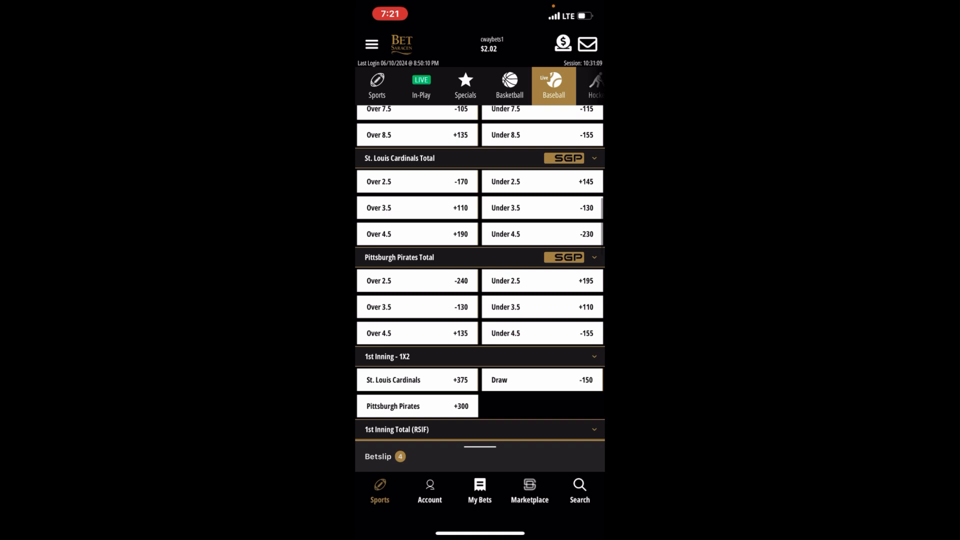
{"action": "left_click", "coordinate": [541, 233]}
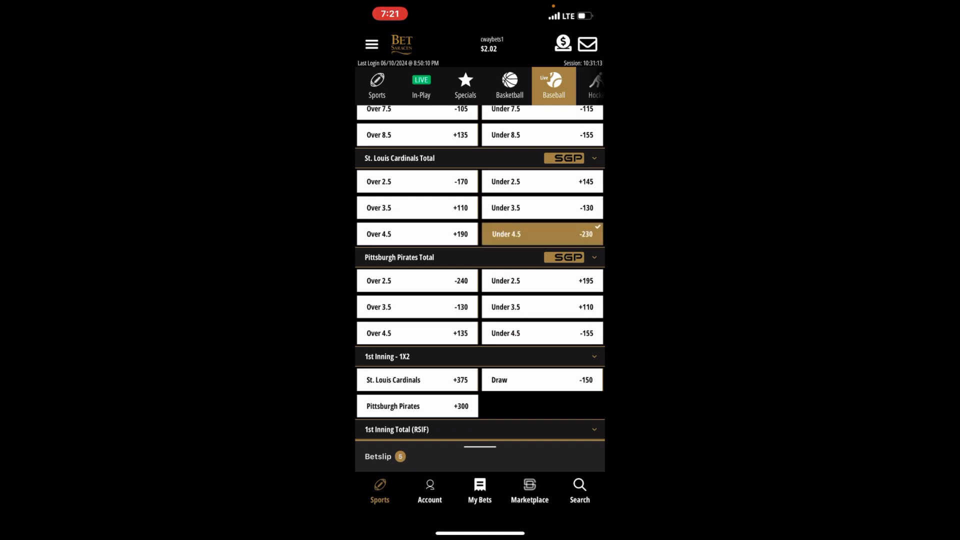
{"action": "left_click", "coordinate": [385, 455]}
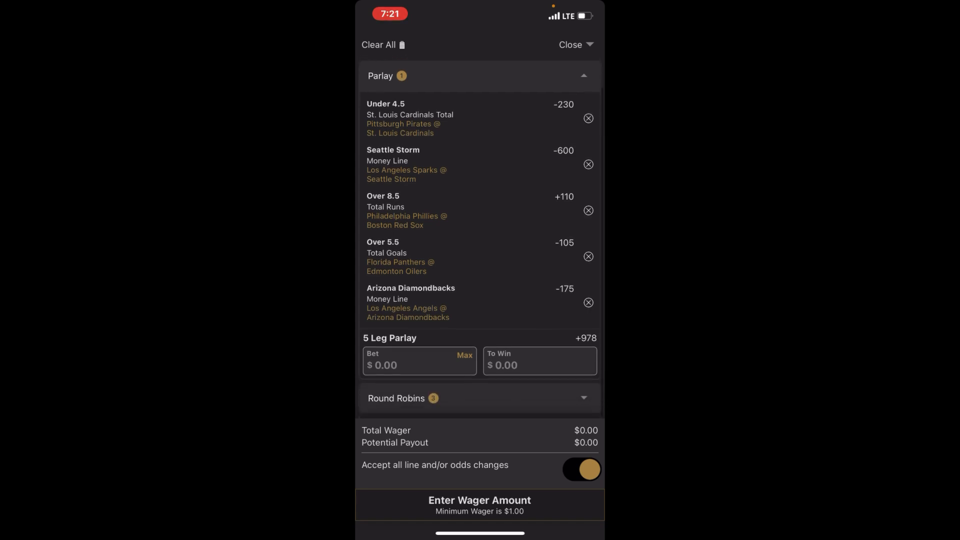
Close the five-pick betslip
{"action": "left_click", "coordinate": [569, 45]}
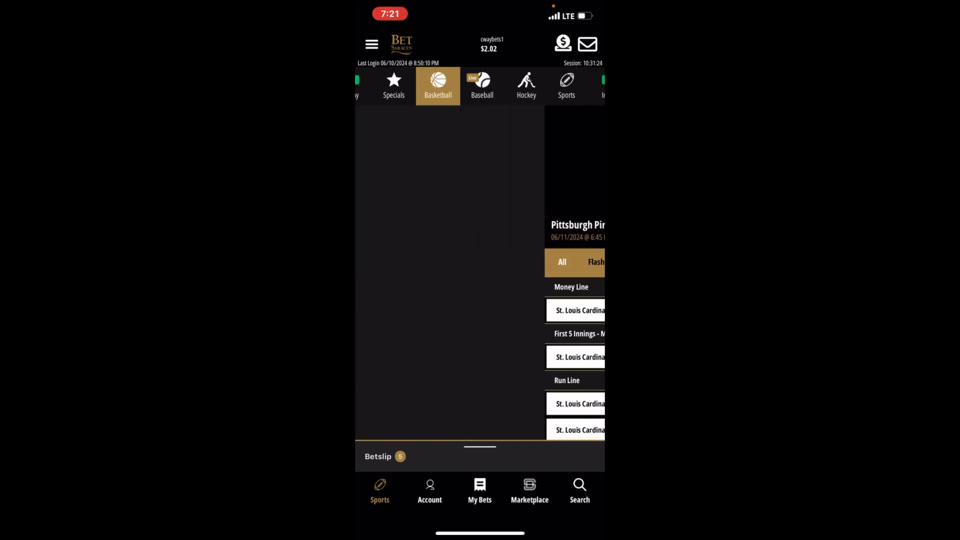
Add the Brewers (-105) and Guardians (-125) money lines from the MLB games
{"action": "left_click", "coordinate": [437, 86]}
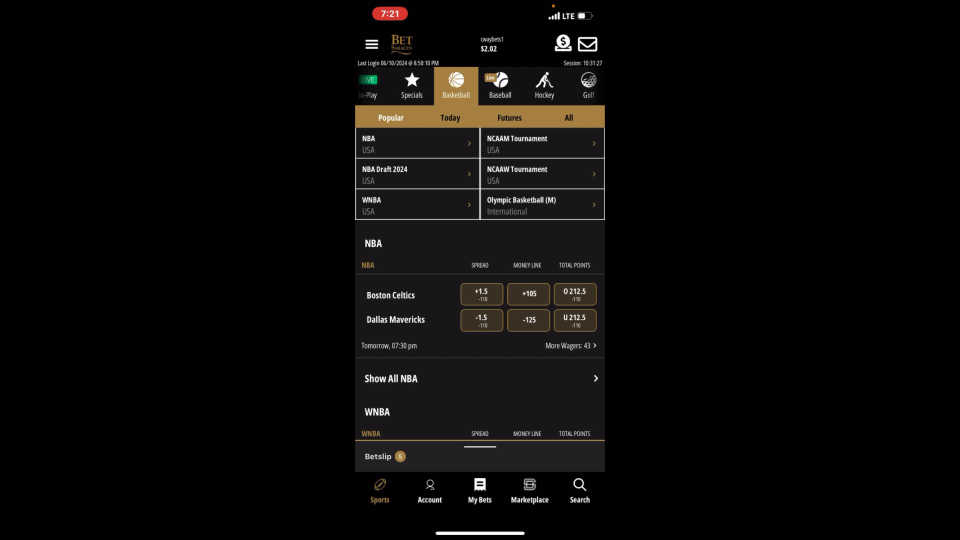
{"action": "left_click", "coordinate": [499, 86]}
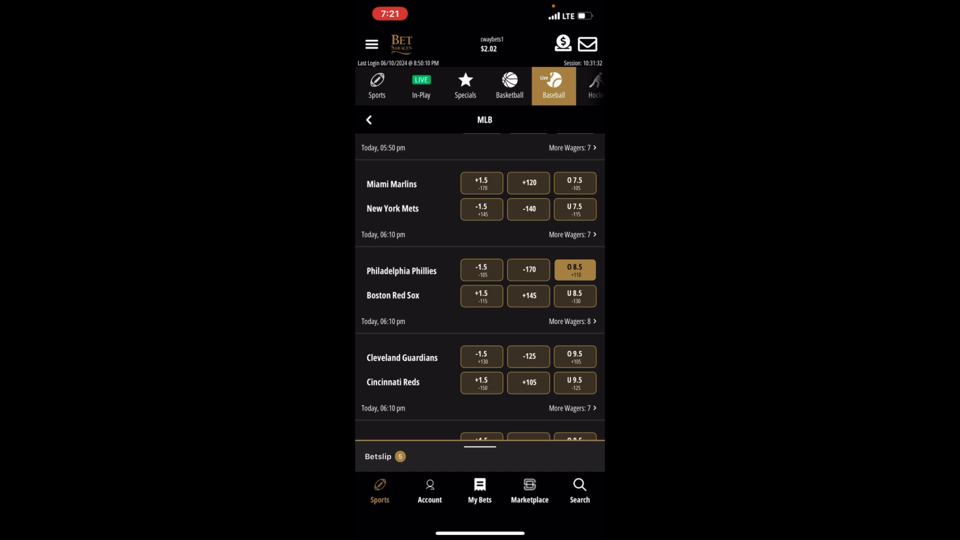
{"action": "scroll", "scroll_direction": "down", "scroll_amount": 3}
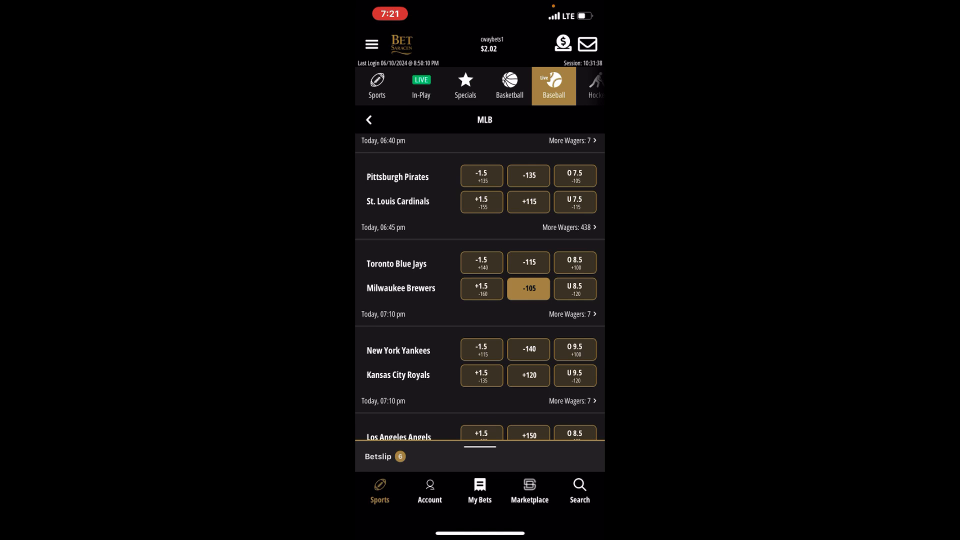
{"action": "scroll", "scroll_direction": "up", "scroll_amount": 3}
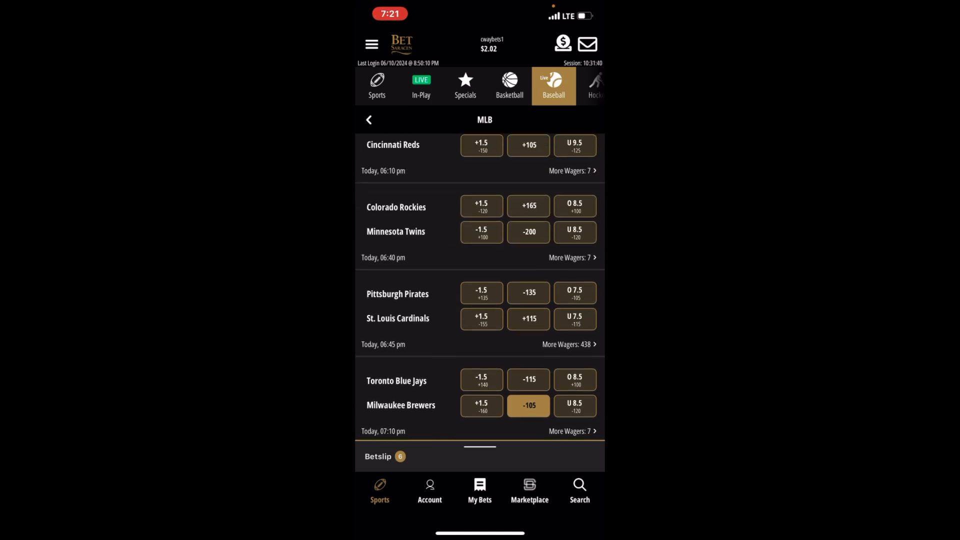
{"action": "scroll", "scroll_direction": "down", "scroll_amount": 3}
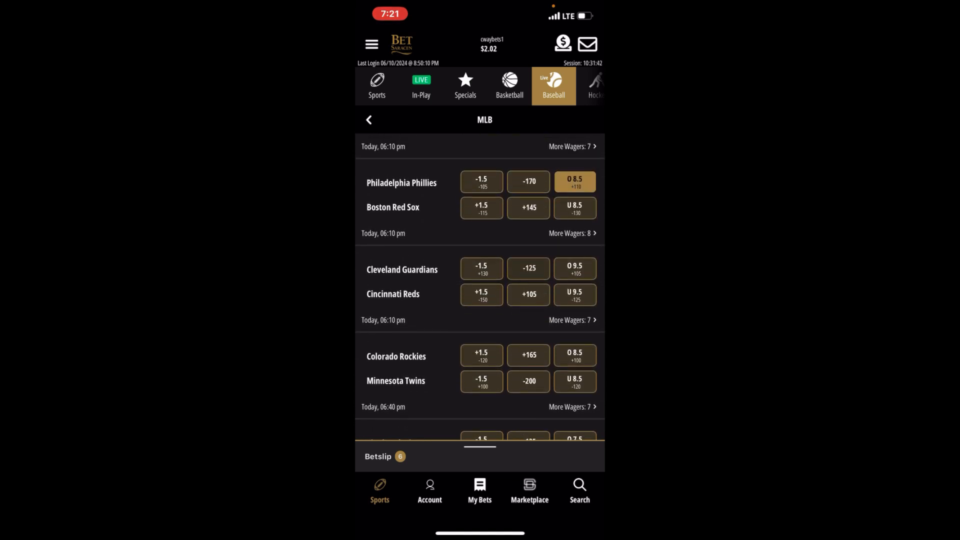
{"action": "left_click", "coordinate": [528, 268]}
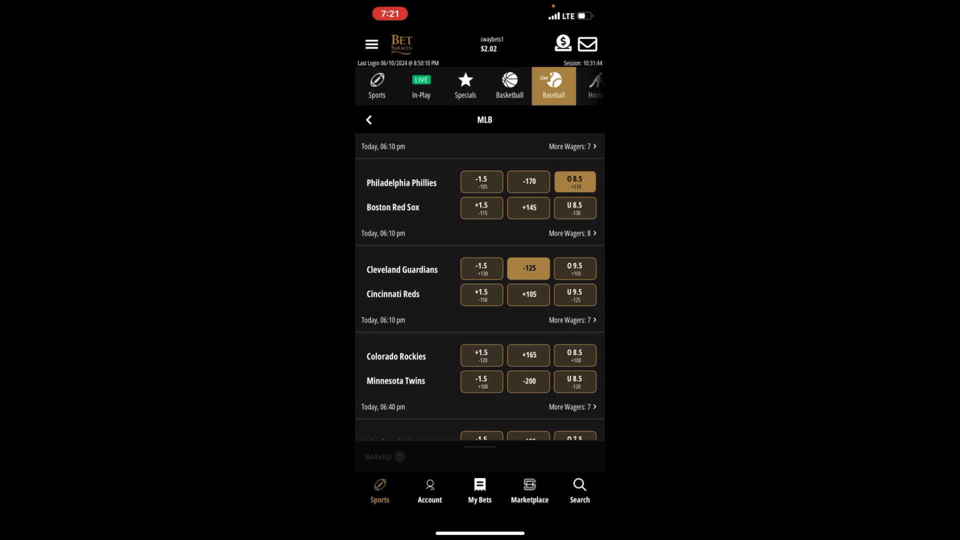
Place a $1 seven-leg parlay at +3690 and dismiss the confirmation
{"action": "left_click", "coordinate": [378, 456]}
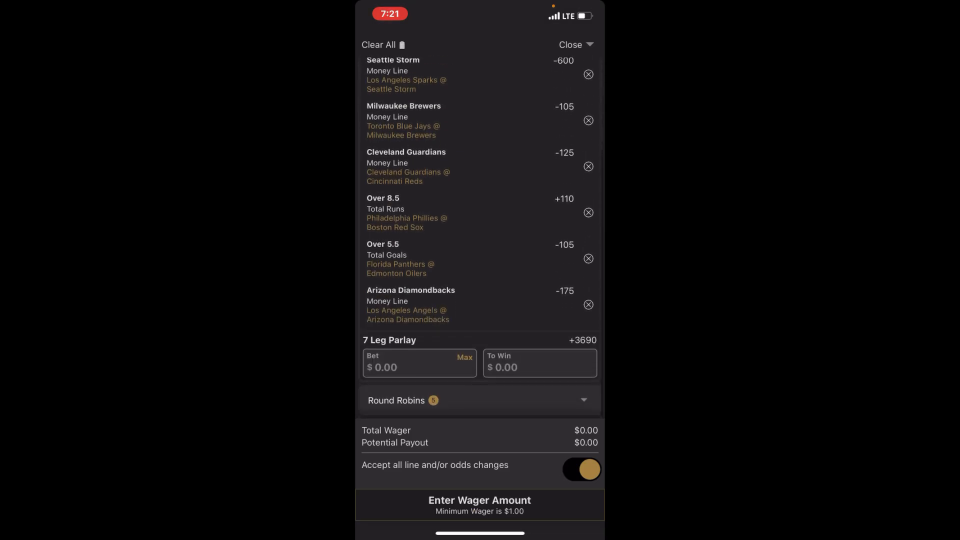
{"action": "left_click", "coordinate": [478, 400]}
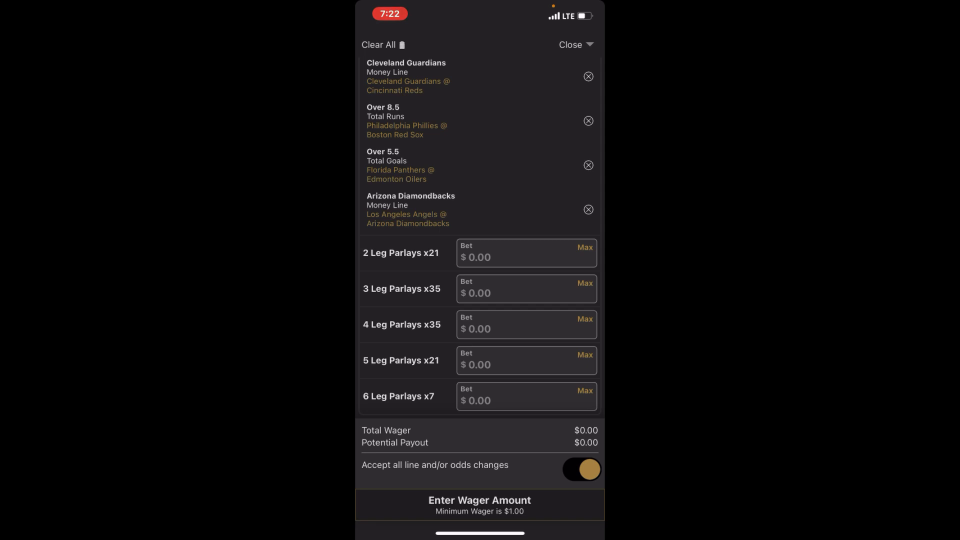
{"action": "scroll", "scroll_direction": "up", "scroll_amount": 3}
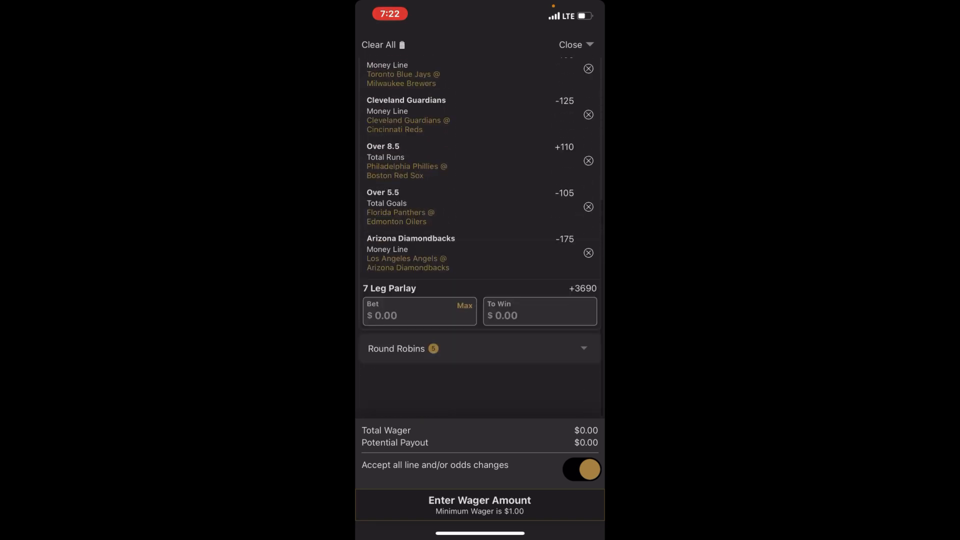
{"action": "left_click", "coordinate": [419, 315]}
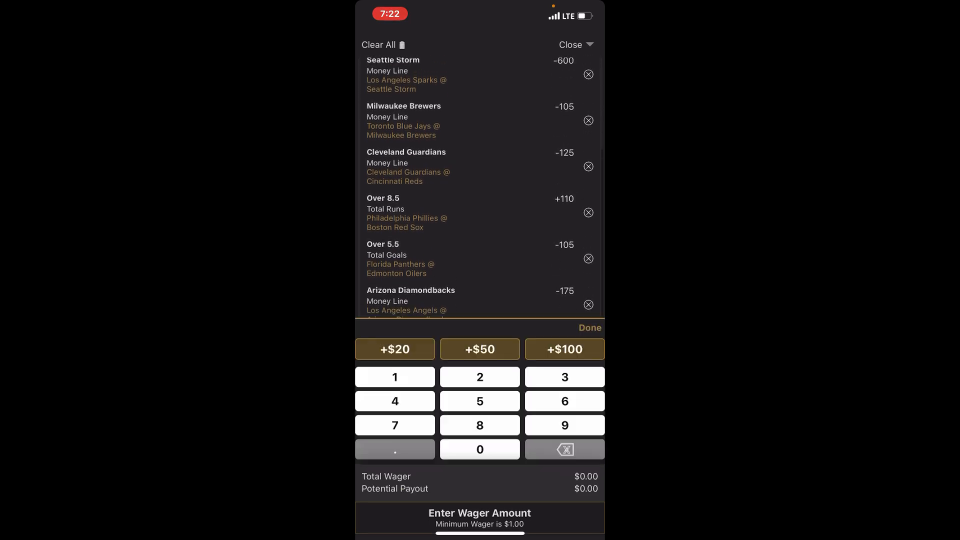
{"action": "left_click", "coordinate": [395, 377]}
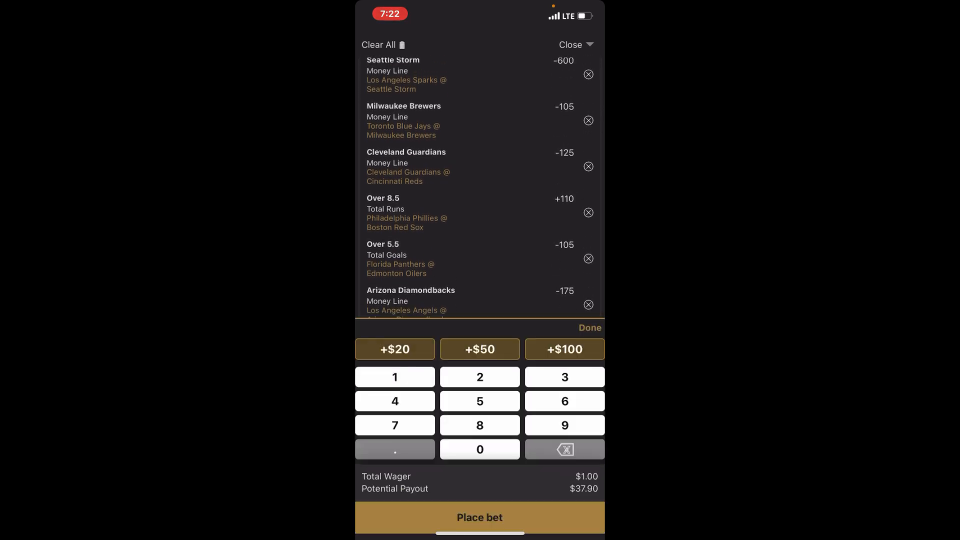
{"action": "left_click", "coordinate": [589, 327]}
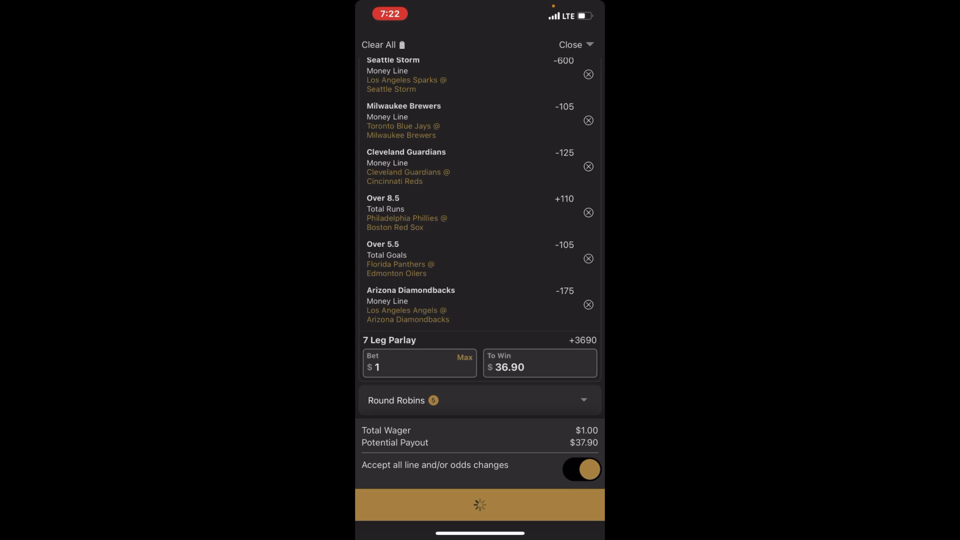
{"action": "left_click", "coordinate": [479, 504]}
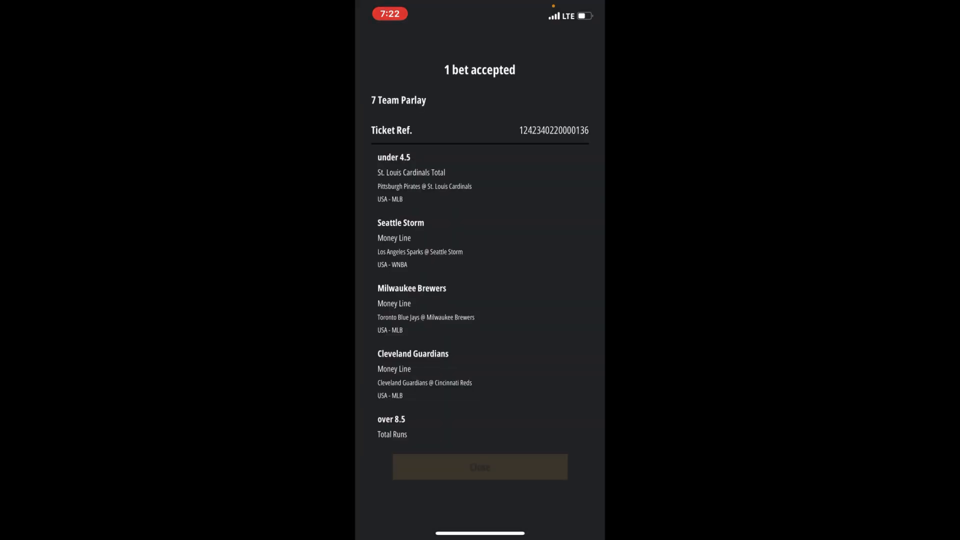
{"action": "left_click", "coordinate": [479, 466]}
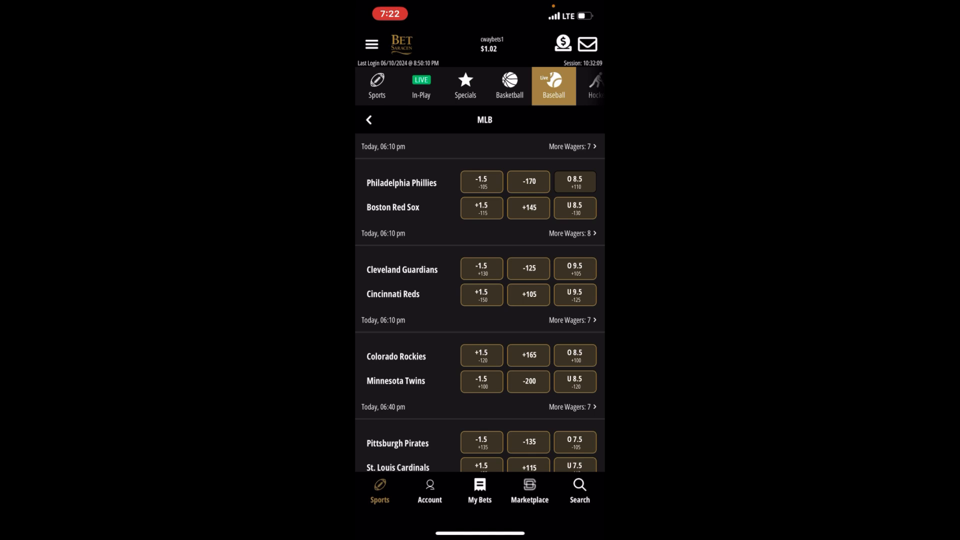
Add the Braves money line and Lynx at Aces Over 165 in WNBA
{"action": "scroll", "scroll_direction": "up", "scroll_amount": 3}
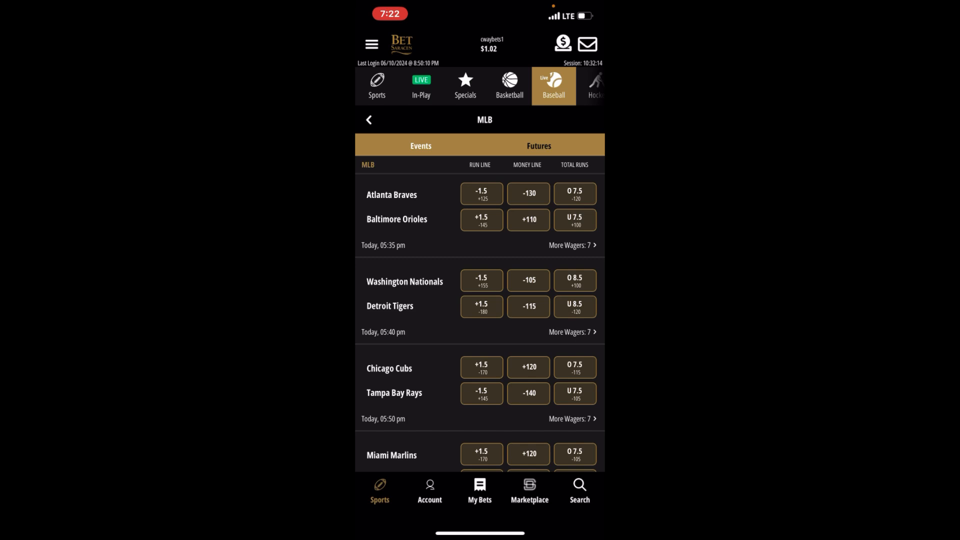
{"action": "left_click", "coordinate": [528, 193]}
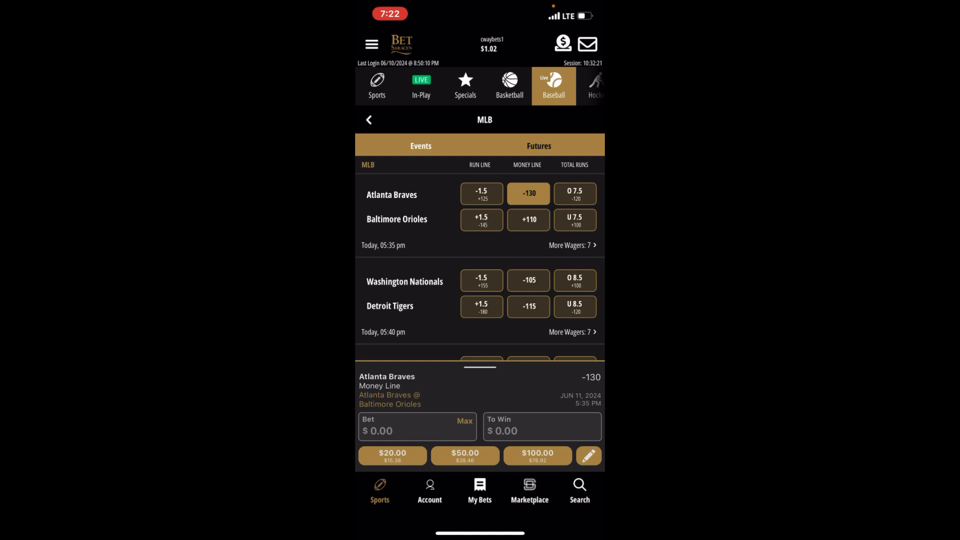
{"action": "scroll", "scroll_direction": "down", "scroll_amount": 3}
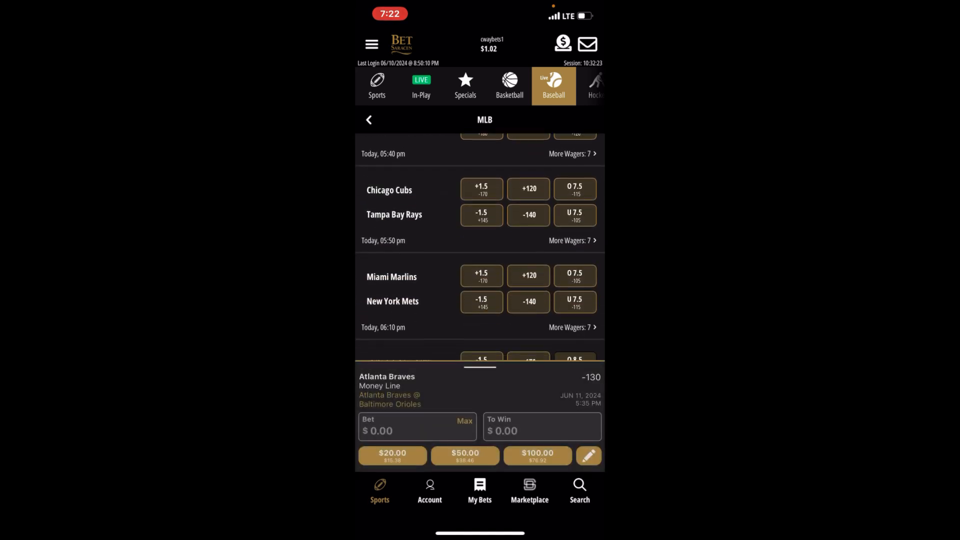
{"action": "scroll", "scroll_direction": "up", "scroll_amount": 3}
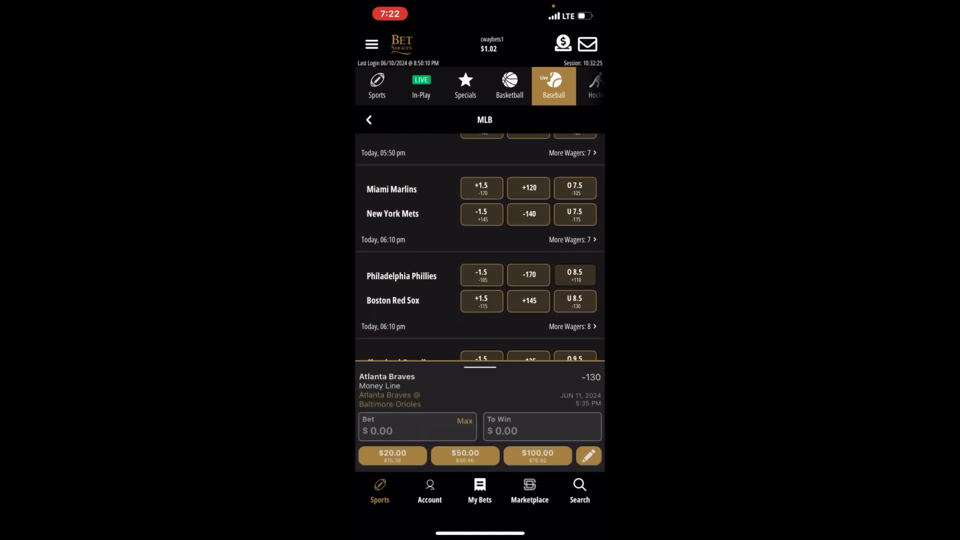
{"action": "scroll", "scroll_direction": "down", "scroll_amount": 3}
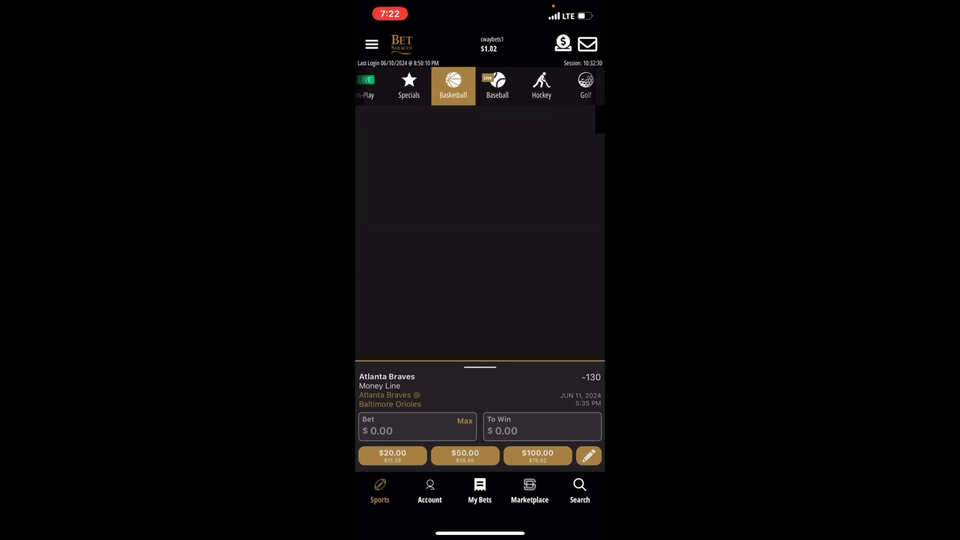
{"action": "left_click", "coordinate": [453, 85]}
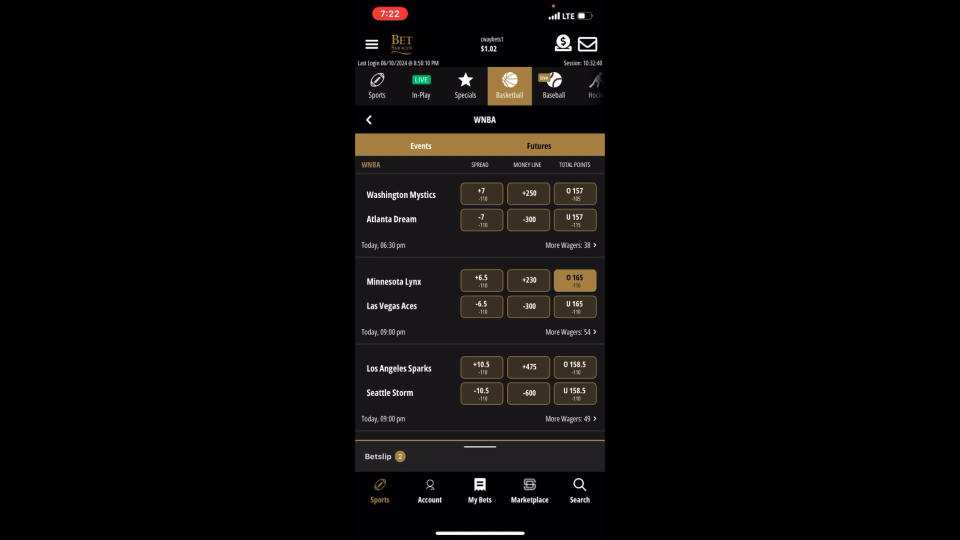
{"action": "left_click", "coordinate": [553, 86]}
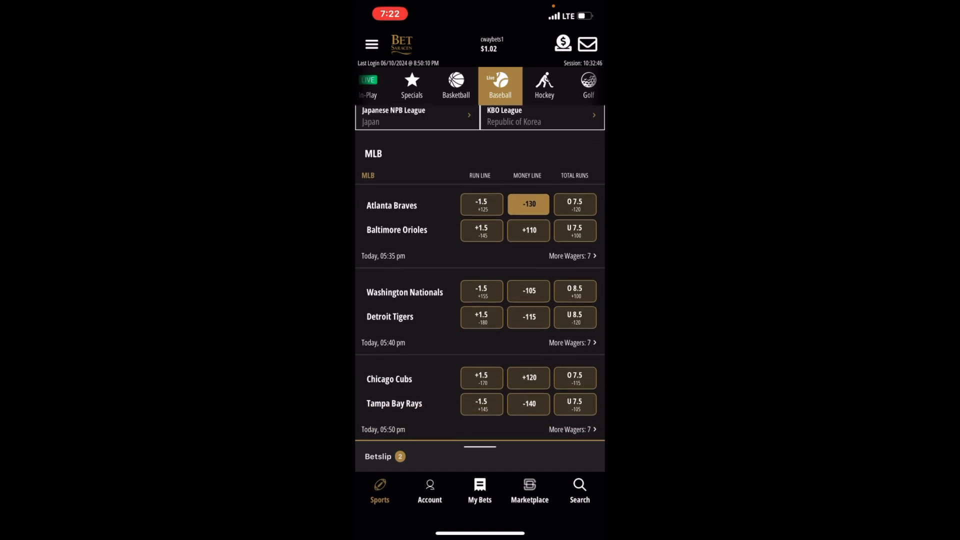
Pick No on Cardinals 1st-inning run and open the three-leg +317 betslip
{"action": "scroll", "scroll_direction": "down", "scroll_amount": 3}
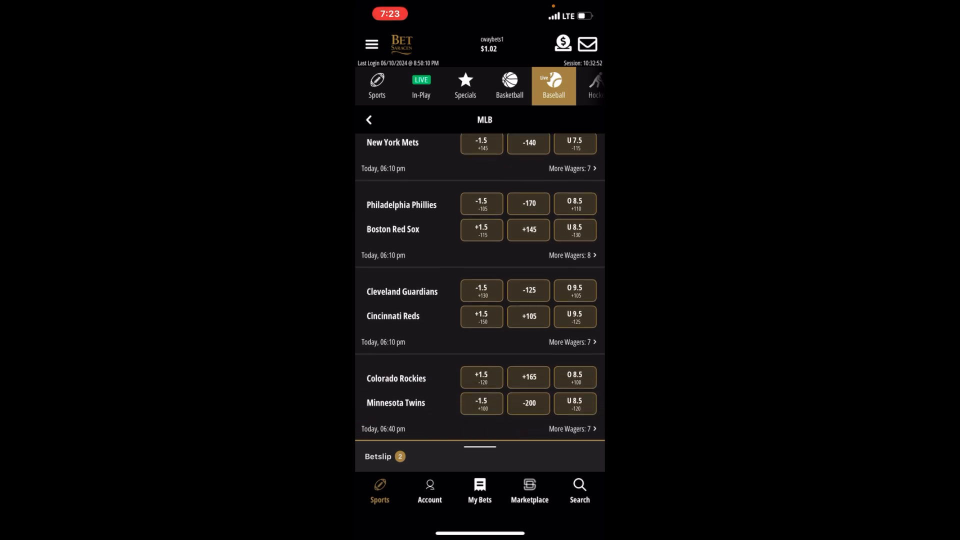
{"action": "scroll", "scroll_direction": "down", "scroll_amount": 3}
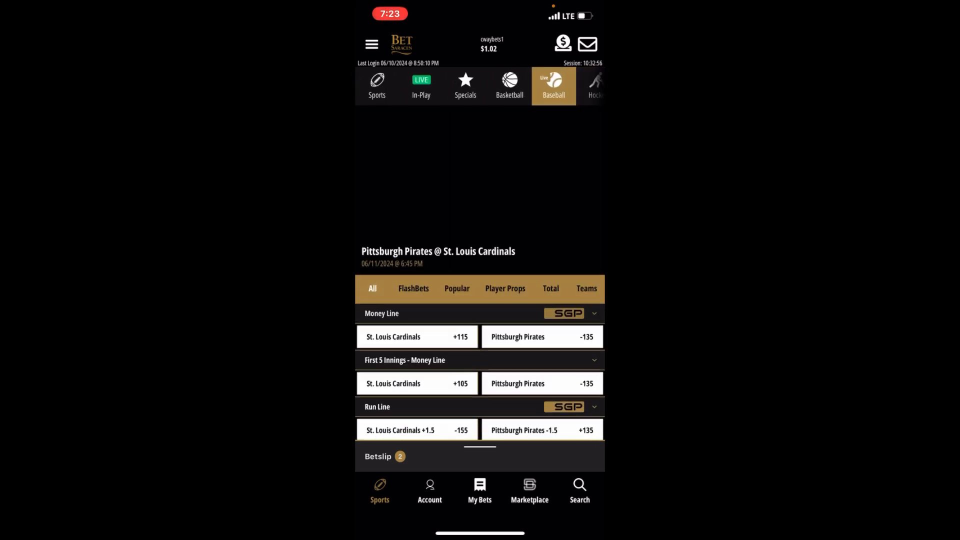
{"action": "scroll", "scroll_direction": "down", "scroll_amount": 3}
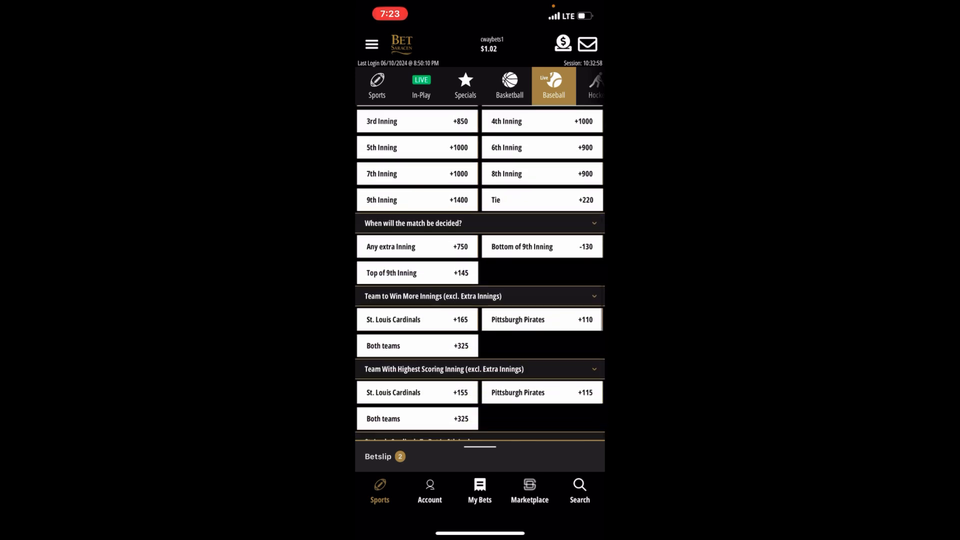
{"action": "scroll", "scroll_direction": "down", "scroll_amount": 3}
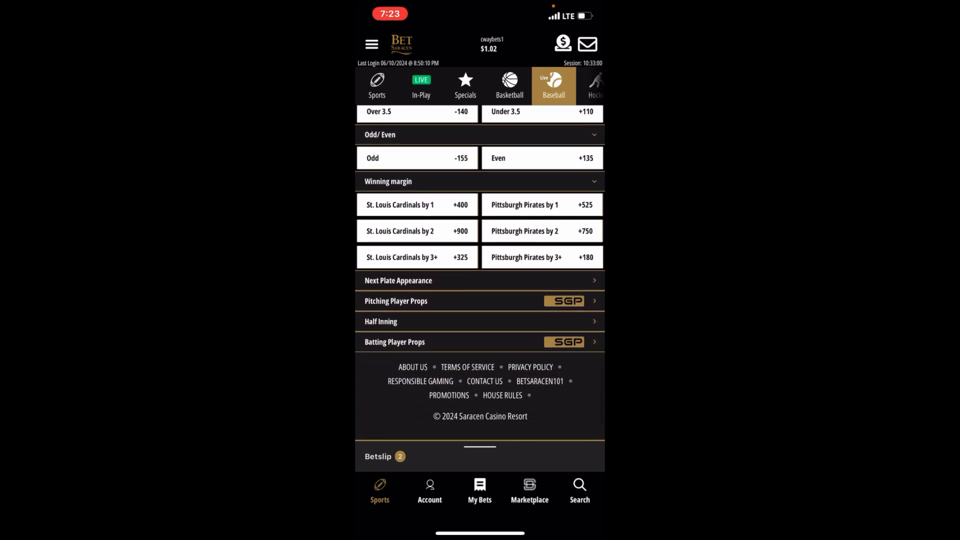
{"action": "left_click", "coordinate": [480, 321]}
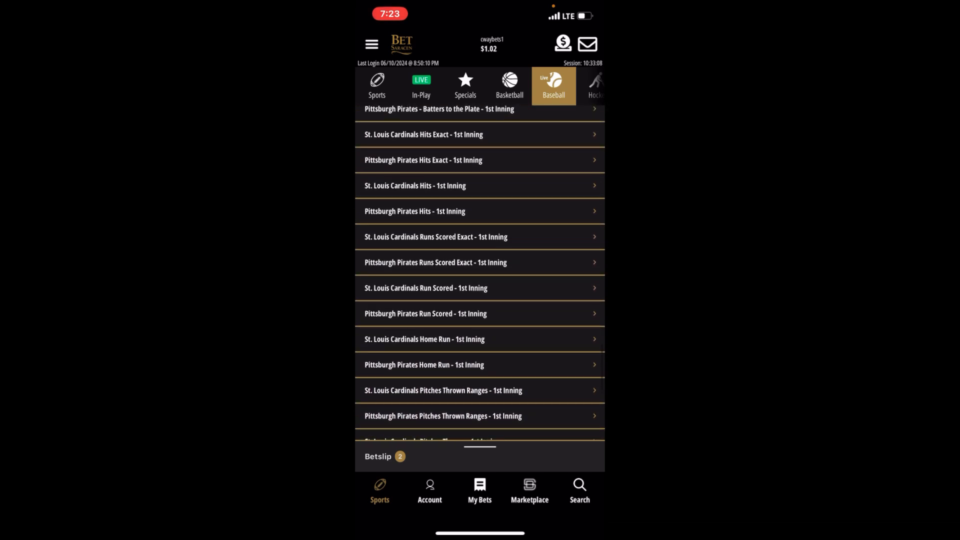
{"action": "left_click", "coordinate": [480, 288]}
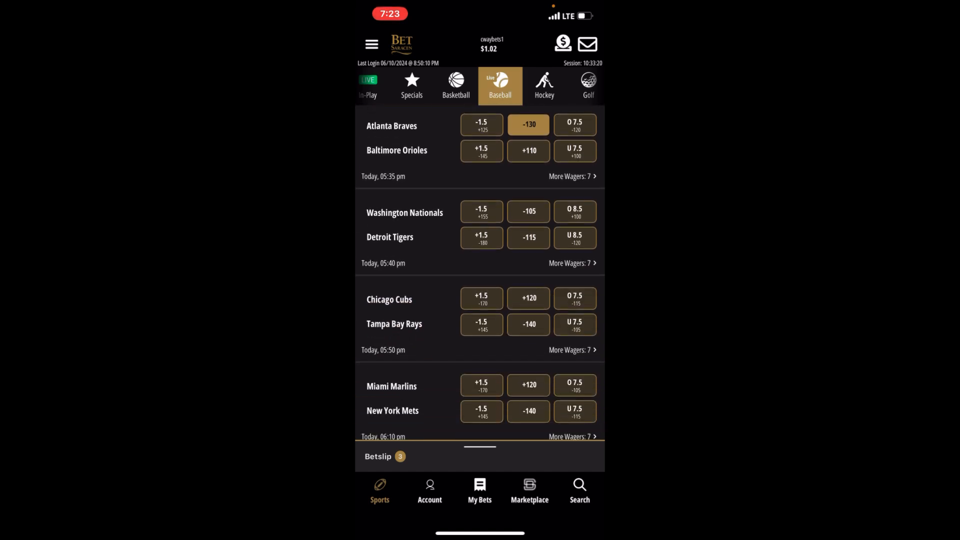
{"action": "scroll", "scroll_direction": "down", "scroll_amount": 3}
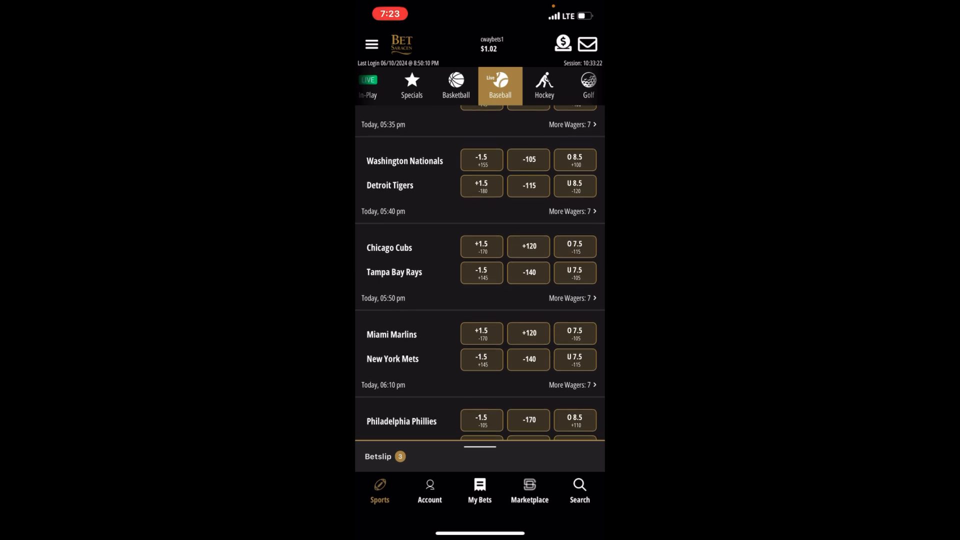
{"action": "left_click", "coordinate": [378, 456]}
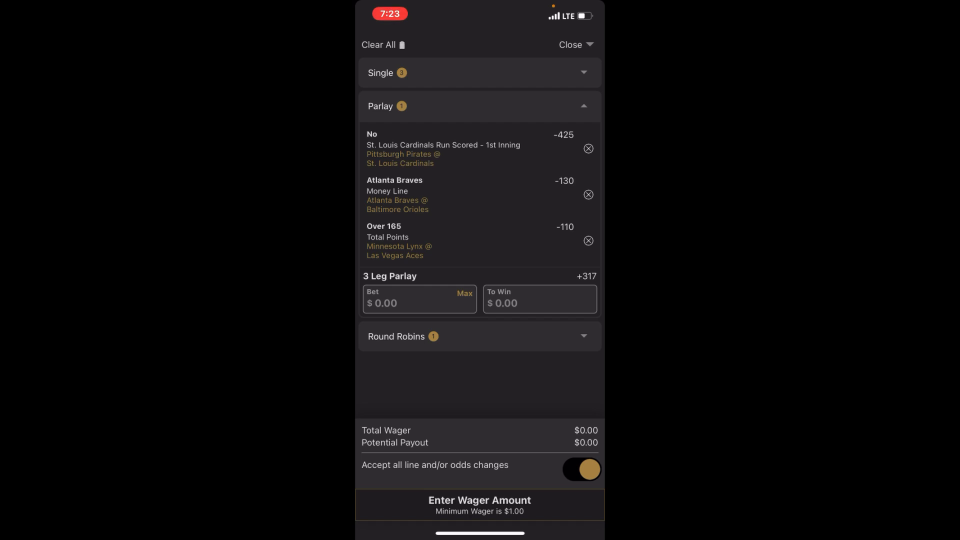
Close the three-leg betslip without a stake and view Open bets in My Bets
{"action": "left_click", "coordinate": [569, 44]}
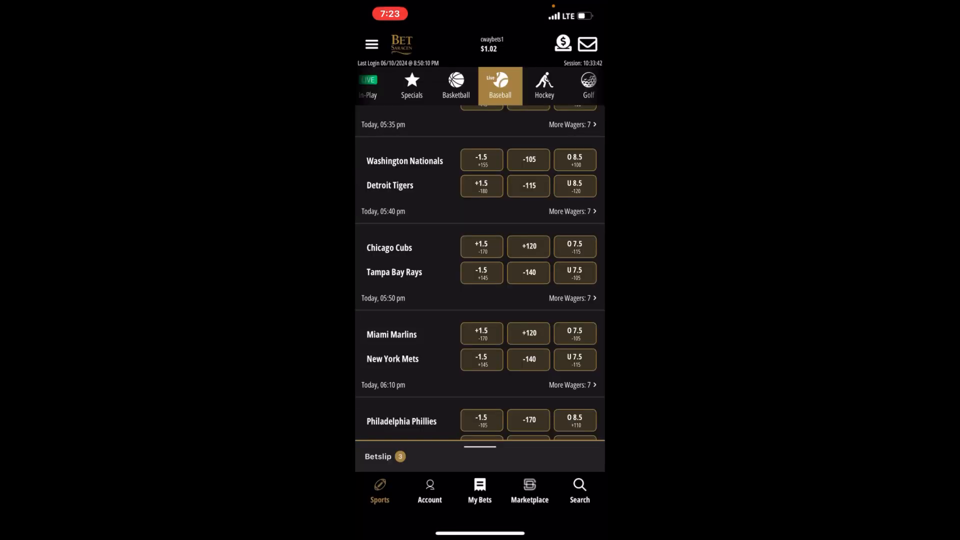
{"action": "scroll", "scroll_direction": "up", "scroll_amount": 3}
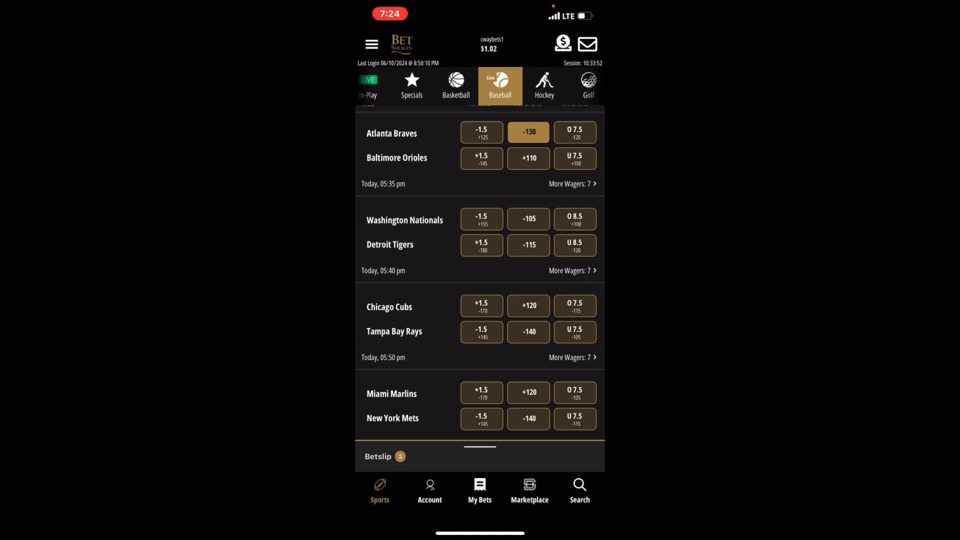
{"action": "left_click", "coordinate": [479, 490]}
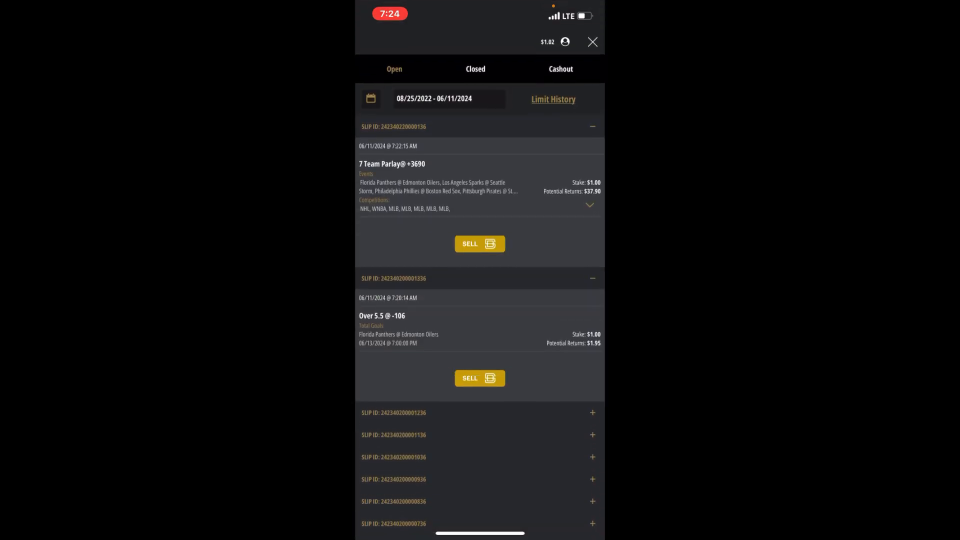
Expand the 7 Team Parlay legs and scroll through the $1 single open bets
{"action": "left_click", "coordinate": [589, 205]}
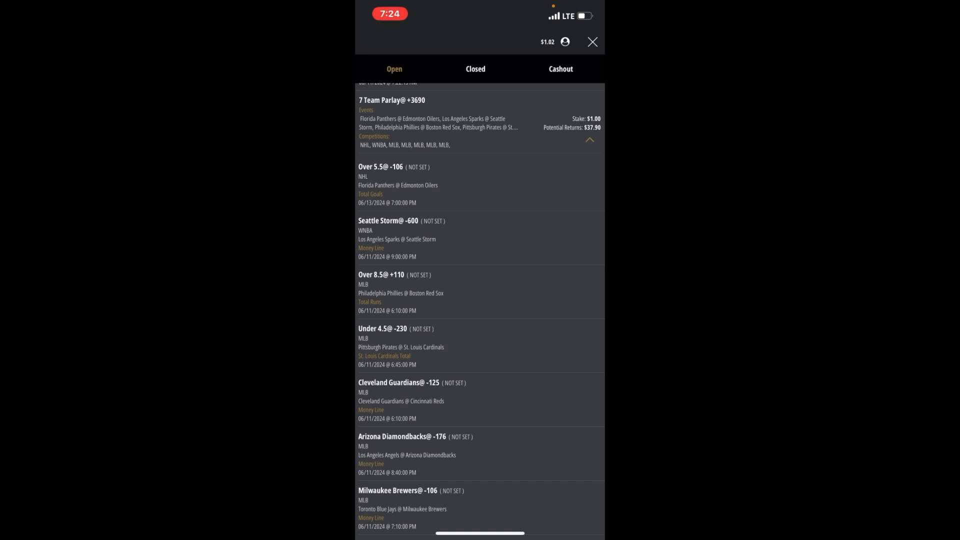
{"action": "scroll", "scroll_direction": "up", "scroll_amount": 3}
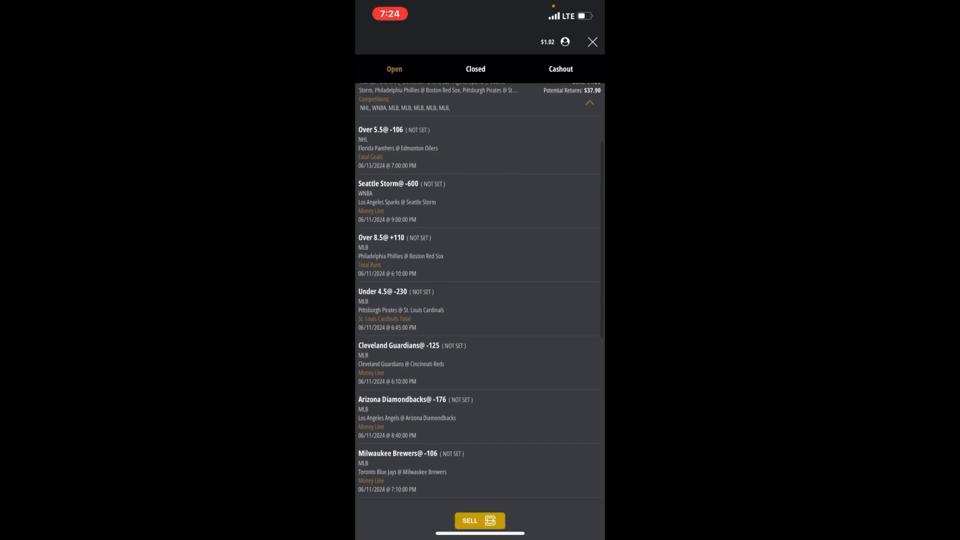
{"action": "scroll", "scroll_direction": "up", "scroll_amount": 3}
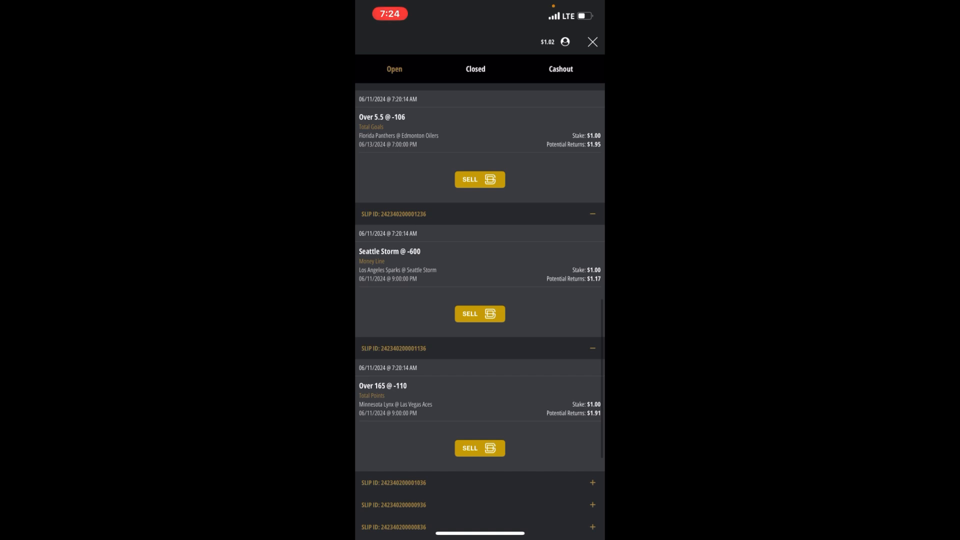
{"action": "scroll", "scroll_direction": "down", "scroll_amount": 3}
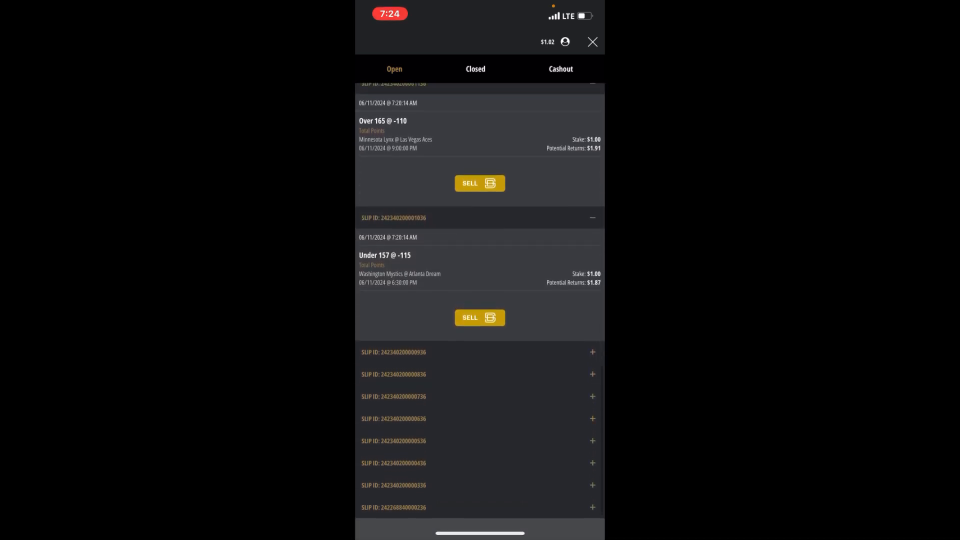
{"action": "scroll", "scroll_direction": "down", "scroll_amount": 3}
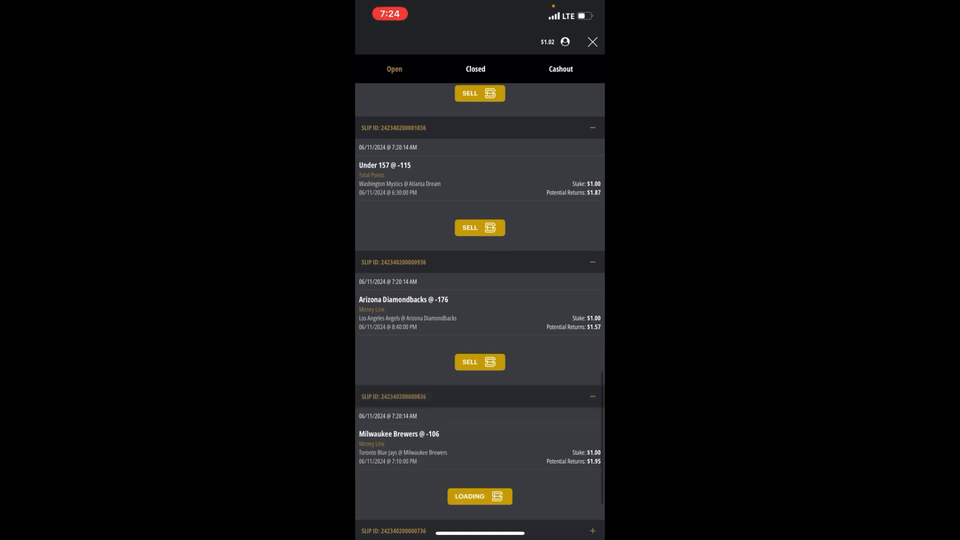
{"action": "scroll", "scroll_direction": "up", "scroll_amount": 3}
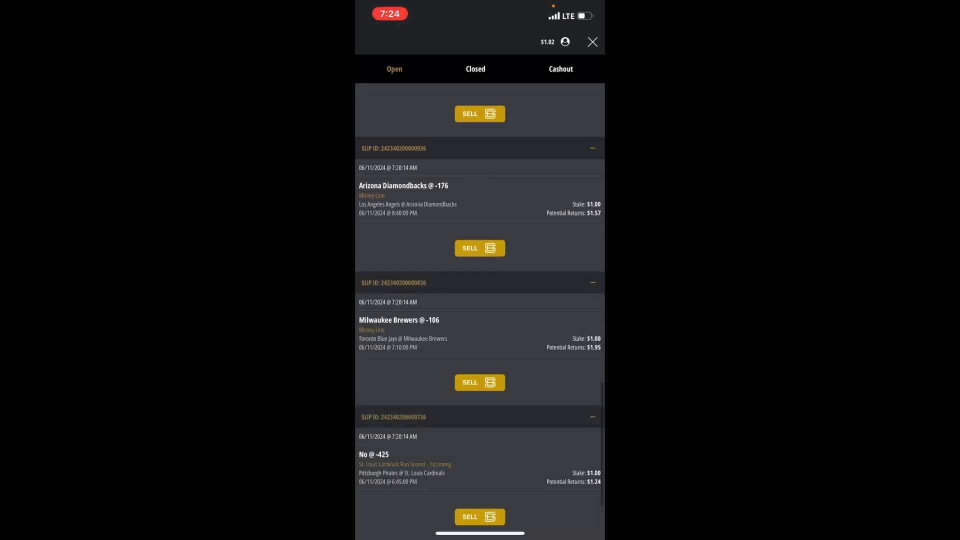
{"action": "scroll", "scroll_direction": "down", "scroll_amount": 3}
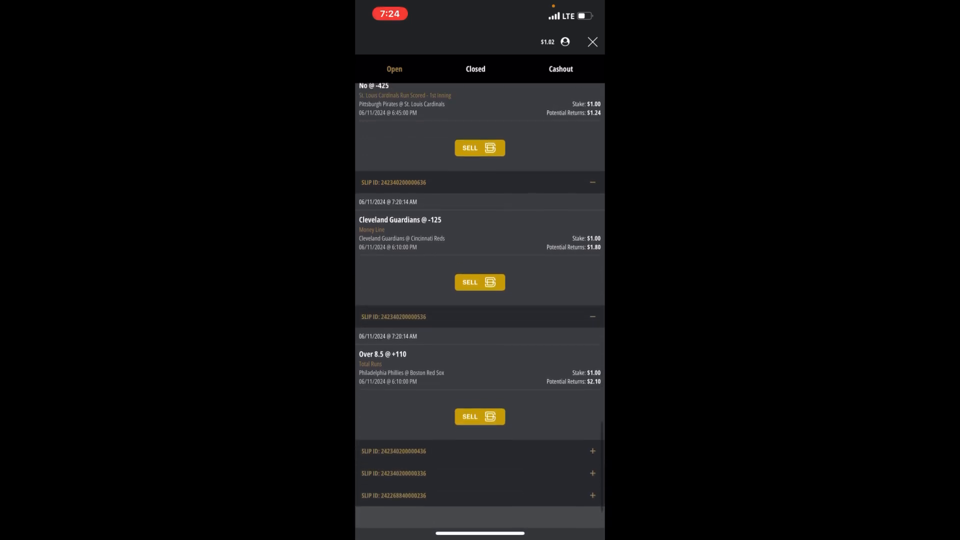
{"action": "scroll", "scroll_direction": "down", "scroll_amount": 3}
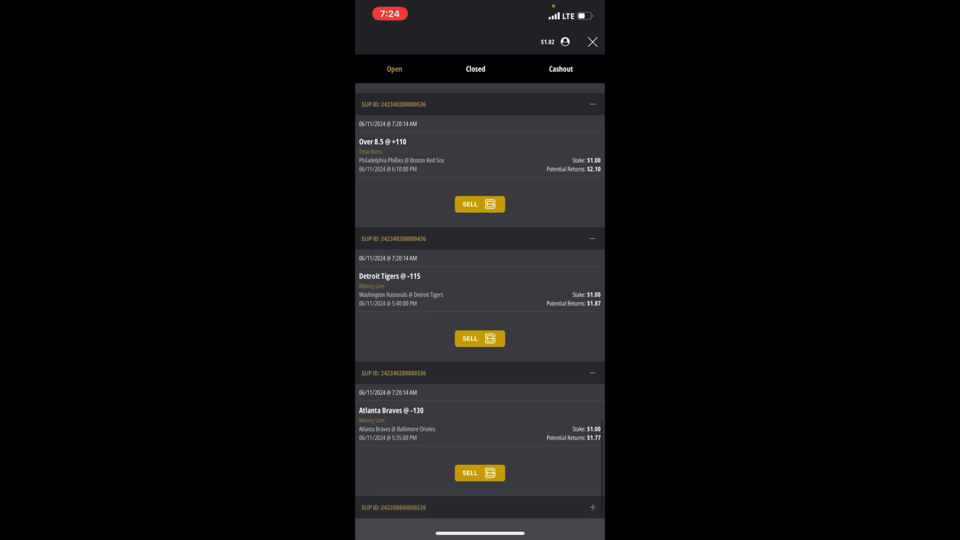
{"action": "scroll", "scroll_direction": "down", "scroll_amount": 3}
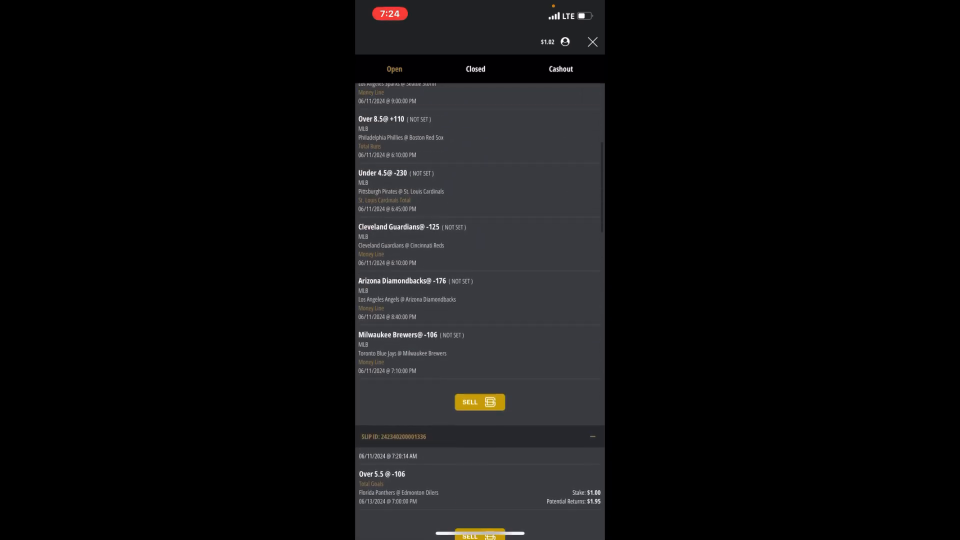